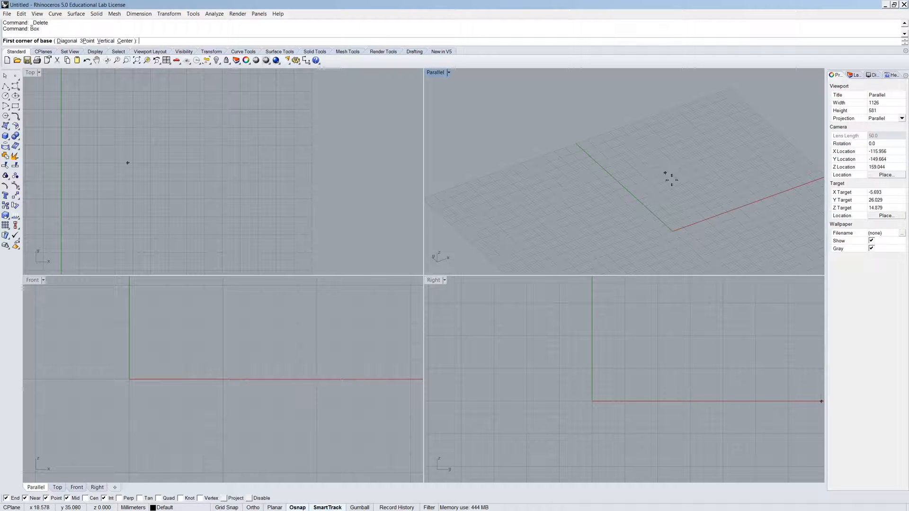
# - Draw a box from its base corner and set the Parallel view to Isometric NE
pyautogui.click(126, 163)
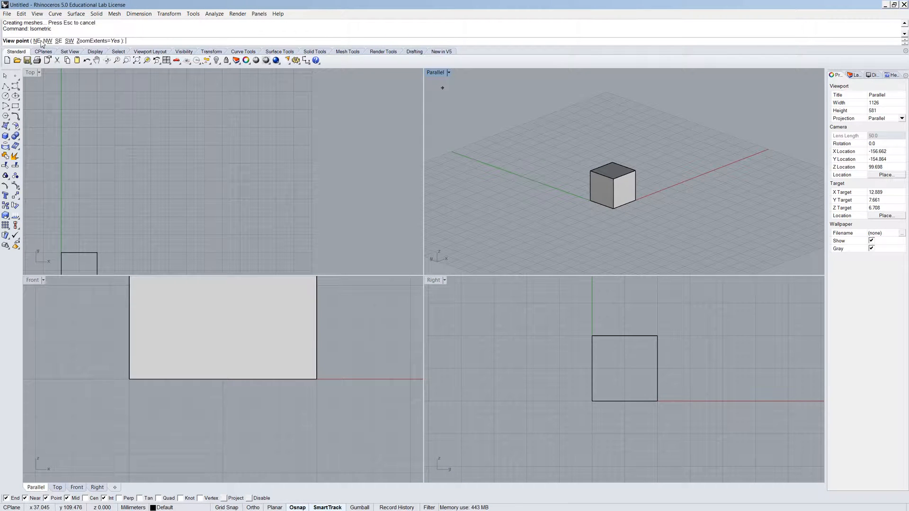
pyautogui.click(36, 41)
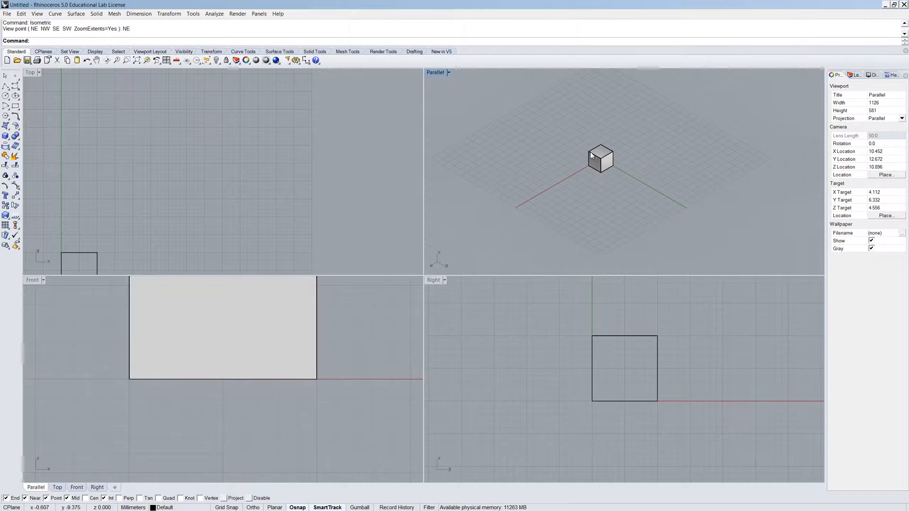
pyautogui.click(599, 158)
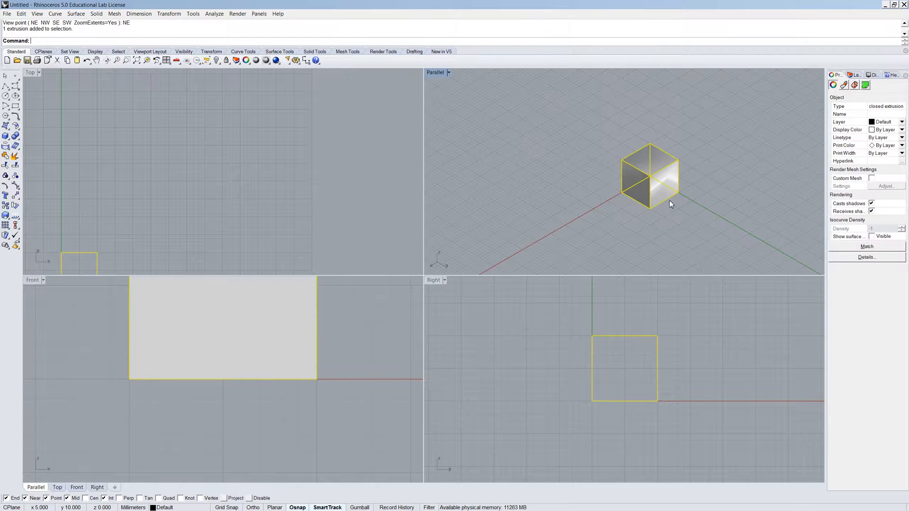
pyautogui.write('Make2D')
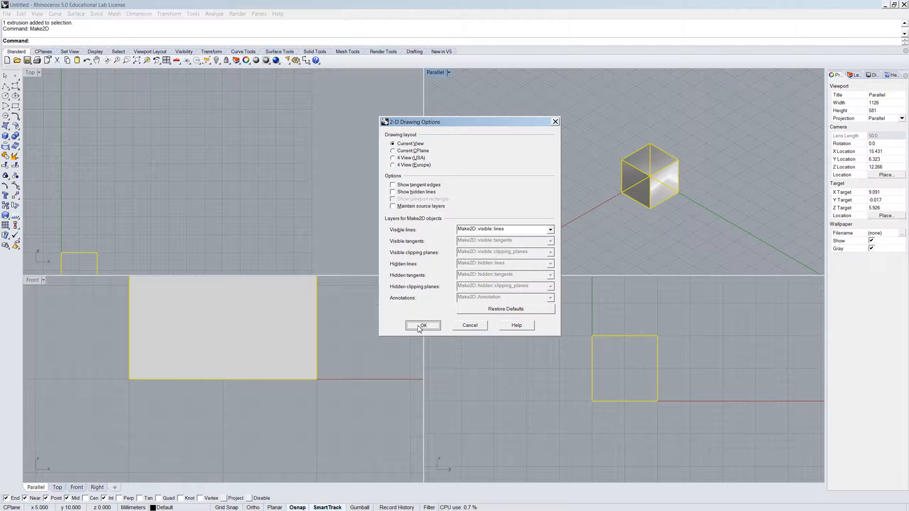
pyautogui.moveTo(428, 331)
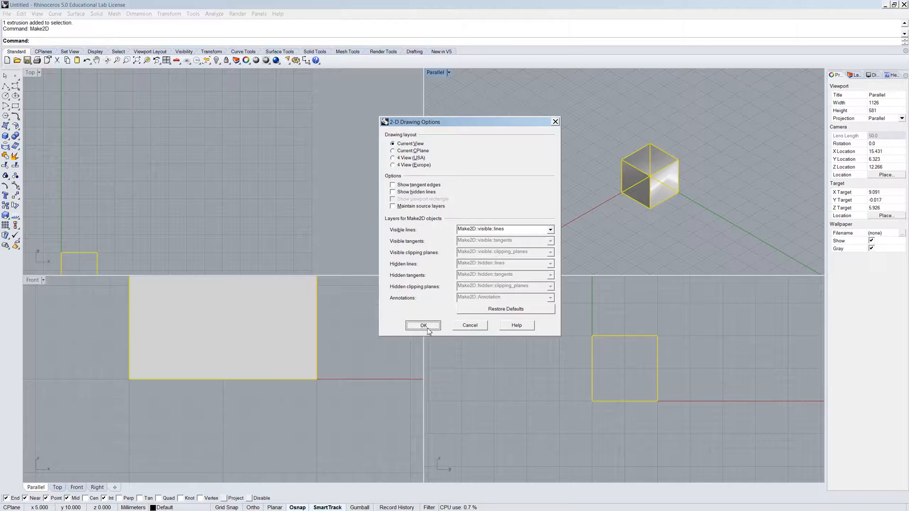
pyautogui.click(423, 326)
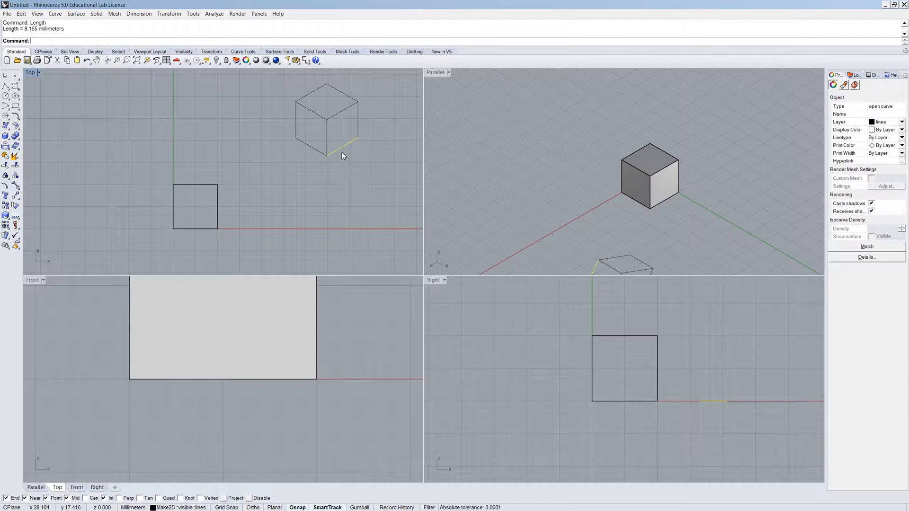
pyautogui.moveTo(325, 172)
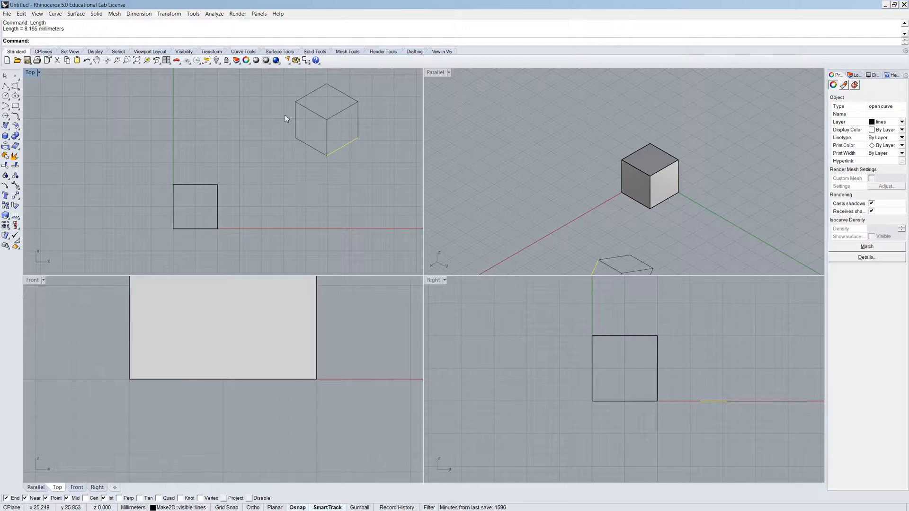
pyautogui.moveTo(300, 142)
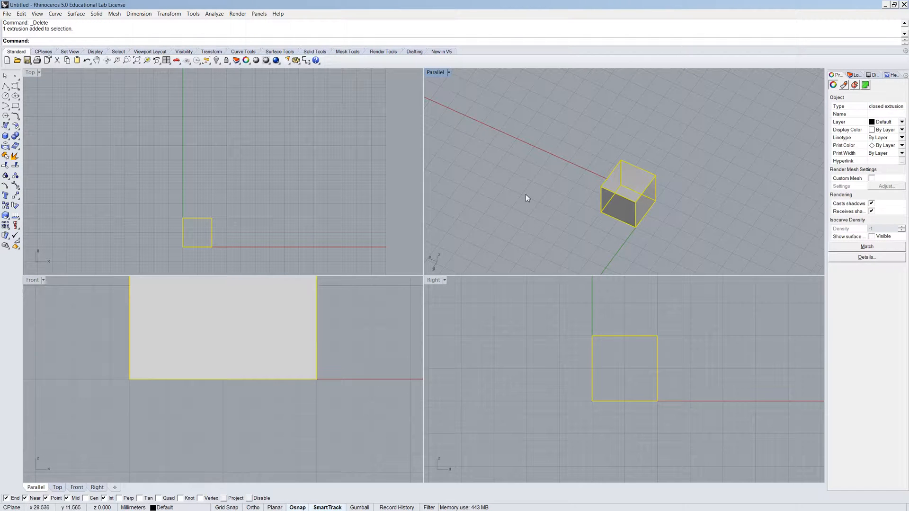
# - Draw a second overlapping box with Box and switch the Top viewport back to Plan
pyautogui.write('Box')
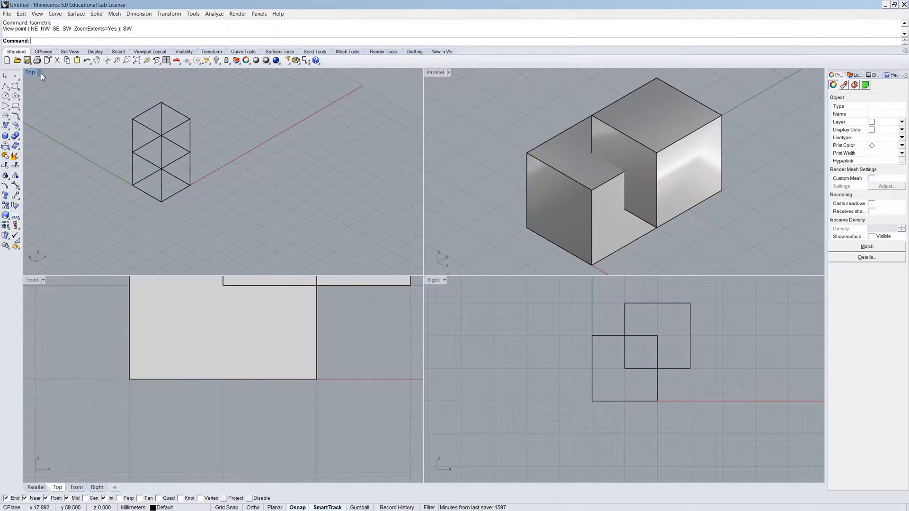
pyautogui.click(33, 72)
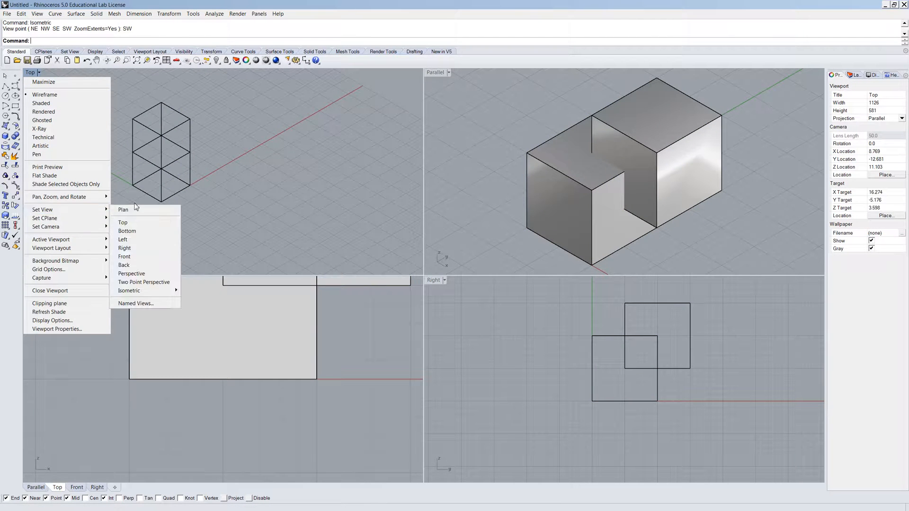
pyautogui.click(122, 222)
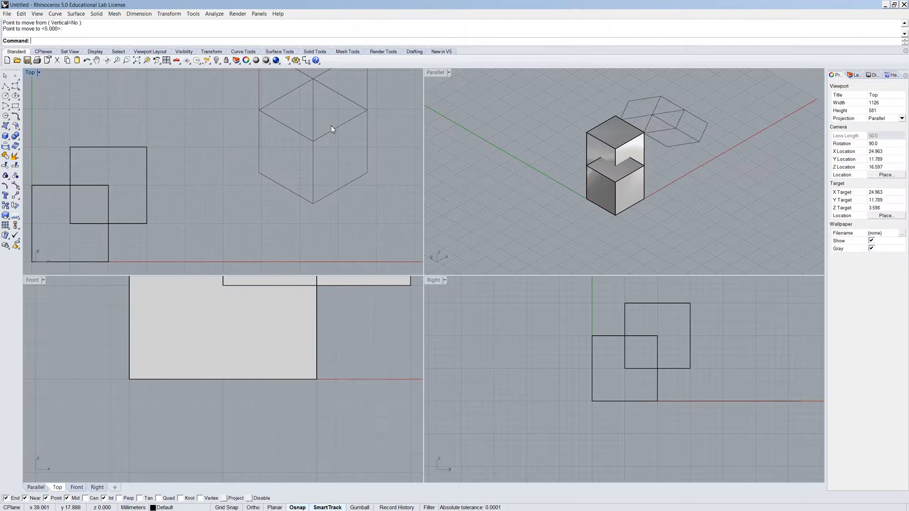
# - Union both boxes, make a default 2D drawing, and move it beside the first drawing
pyautogui.click(290, 98)
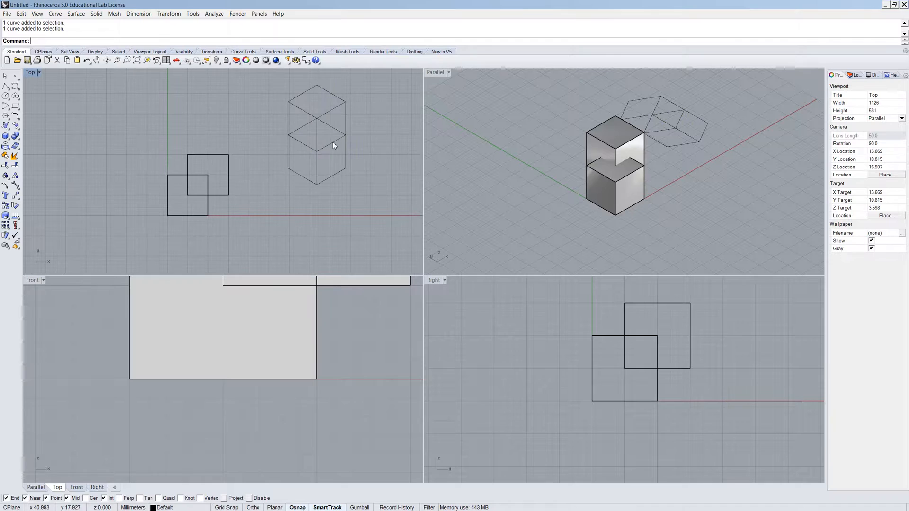
pyautogui.moveTo(322, 136)
pyautogui.write('Bu')
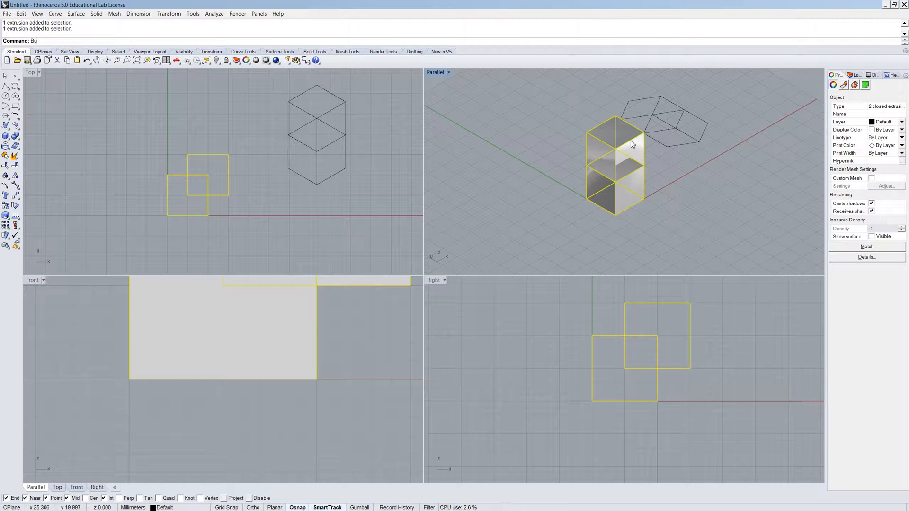
pyautogui.press('Return')
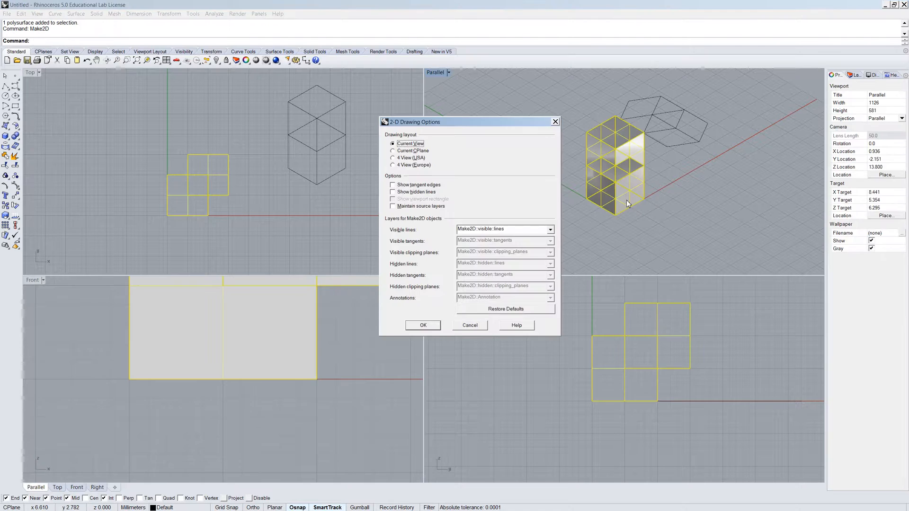
pyautogui.click(423, 325)
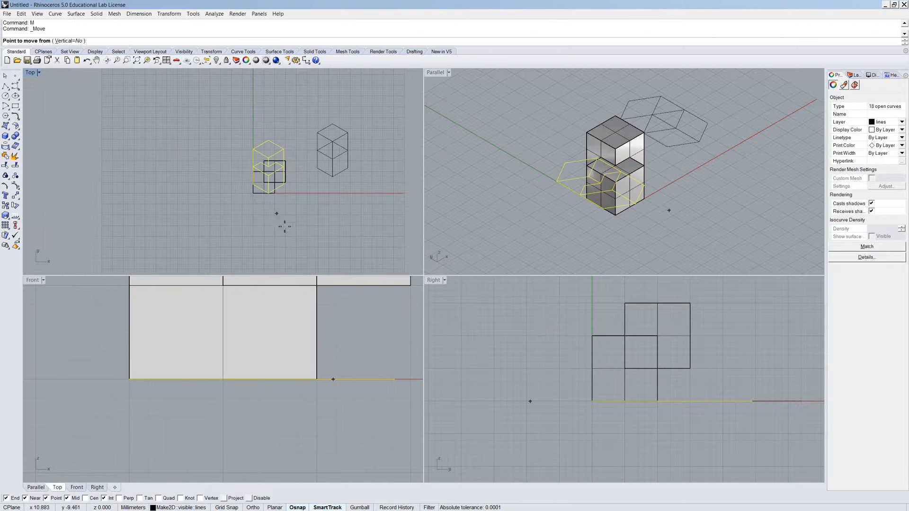
pyautogui.click(309, 166)
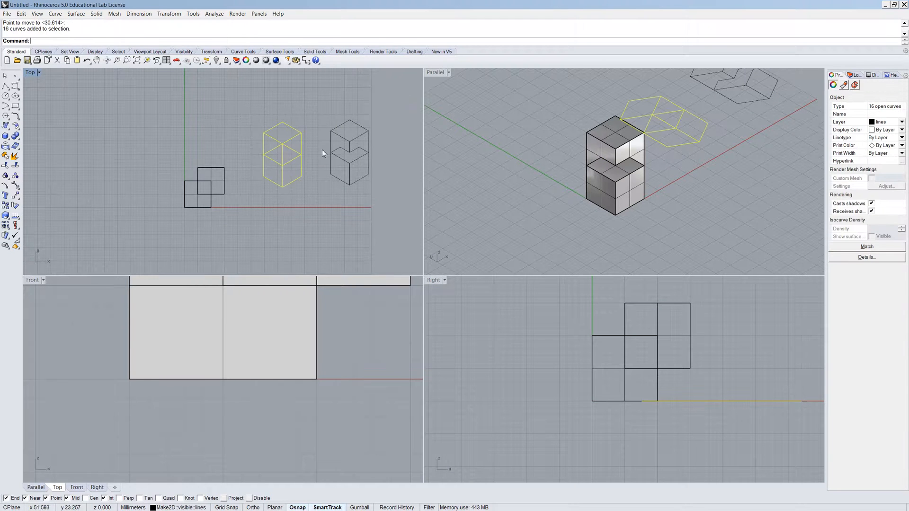
pyautogui.moveTo(274, 167)
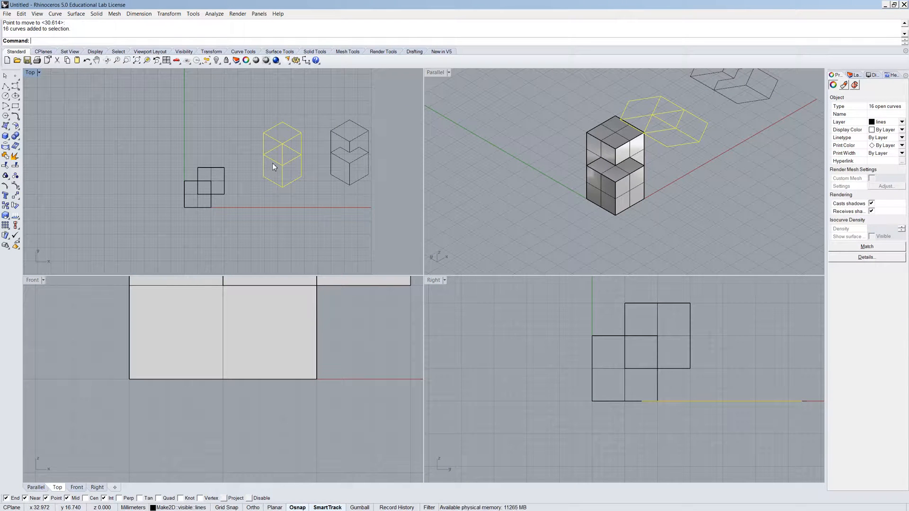
pyautogui.moveTo(359, 170)
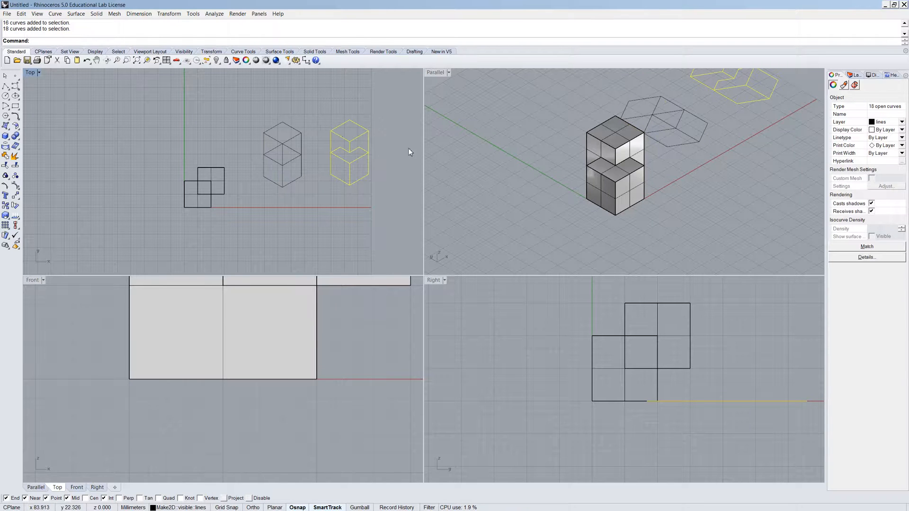
pyautogui.moveTo(268, 179)
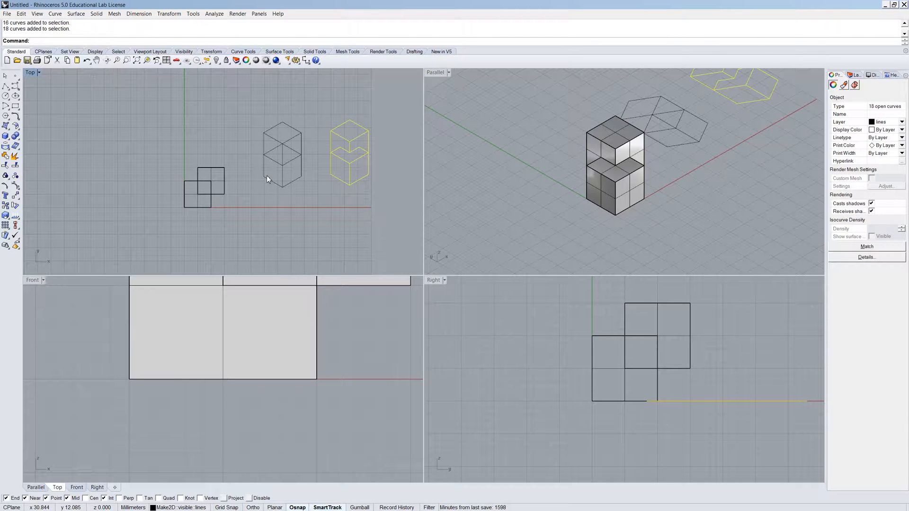
pyautogui.moveTo(358, 170)
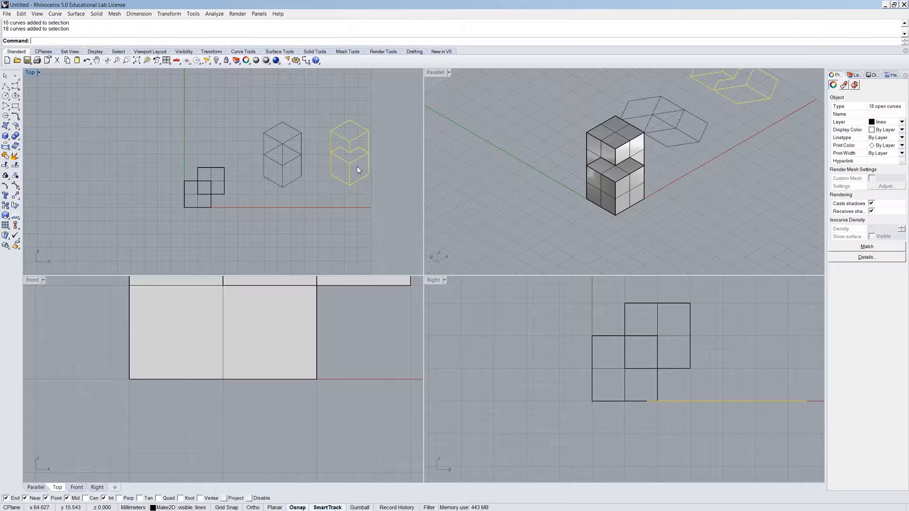
pyautogui.click(232, 232)
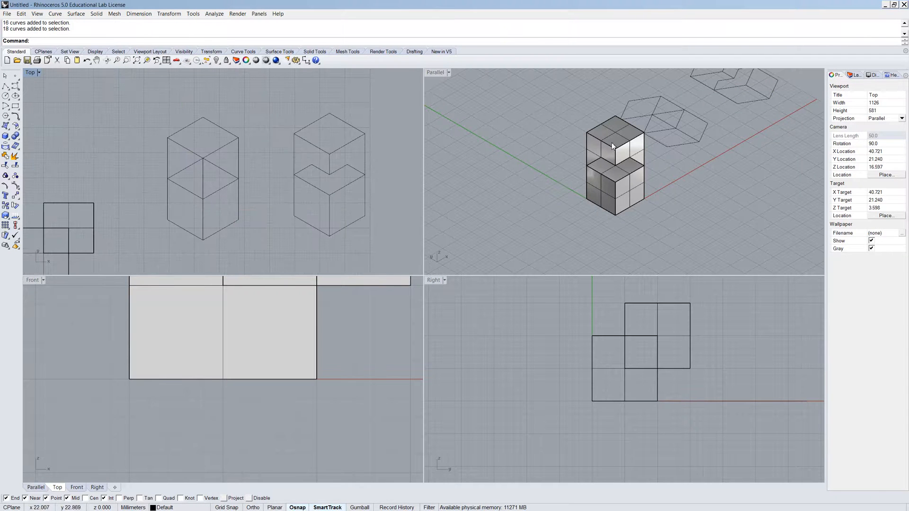
pyautogui.moveTo(610, 156)
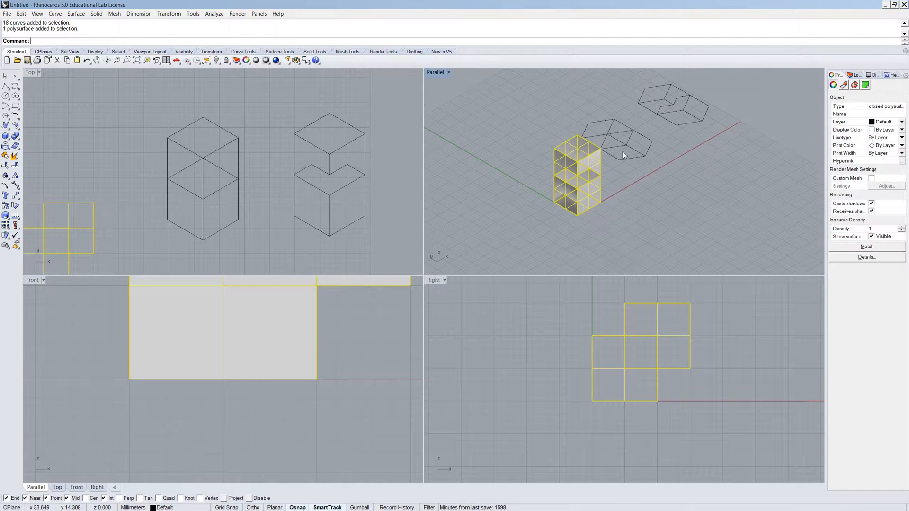
# - Start the Twist command on the merged box polysurface
pyautogui.write('Twist')
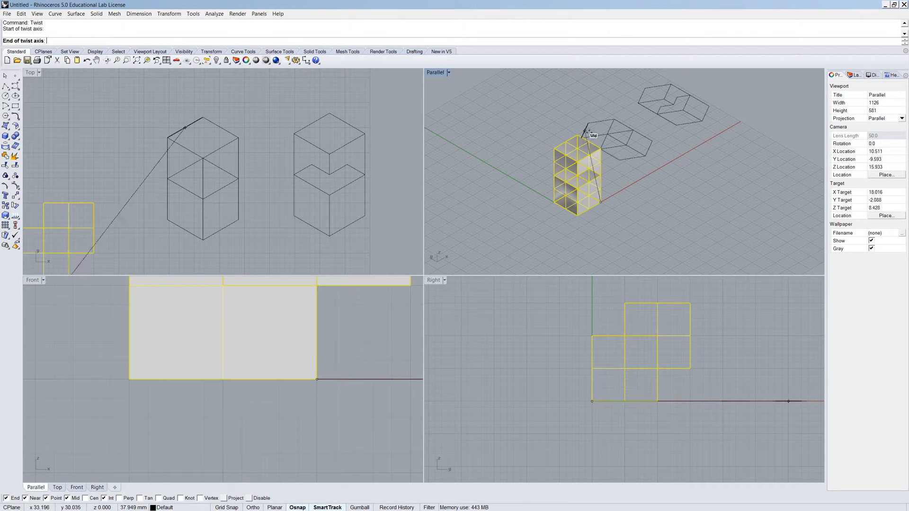
pyautogui.moveTo(587, 141)
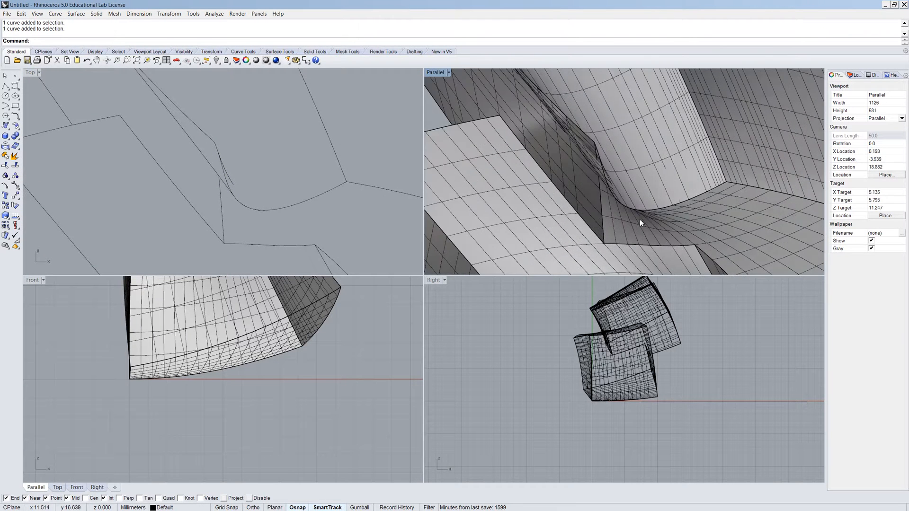
# - Delete the stray fragment and duplicate edge line, then extend a line to a boundary
pyautogui.scroll(-3)
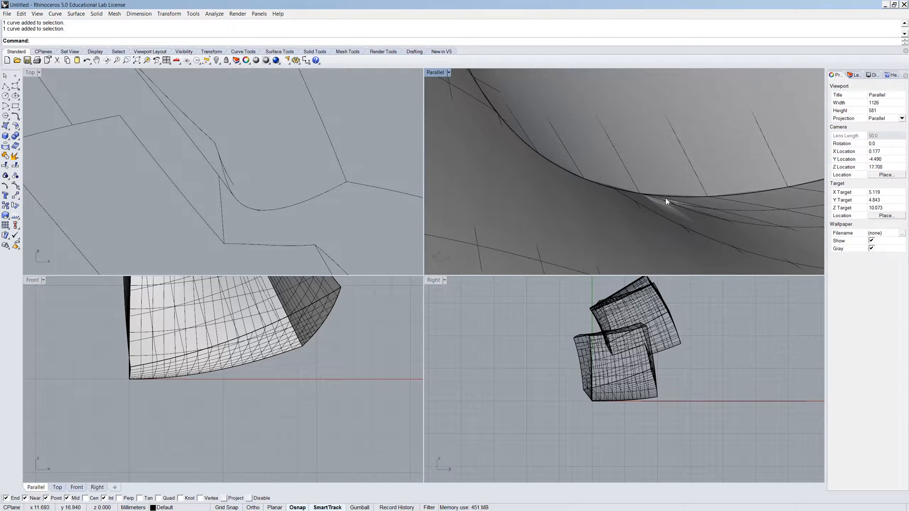
pyautogui.moveTo(642, 210)
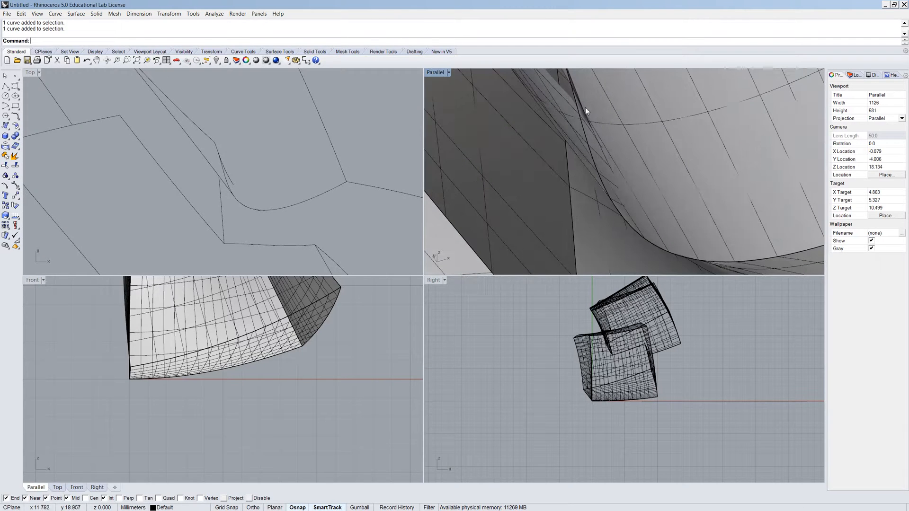
pyautogui.click(227, 162)
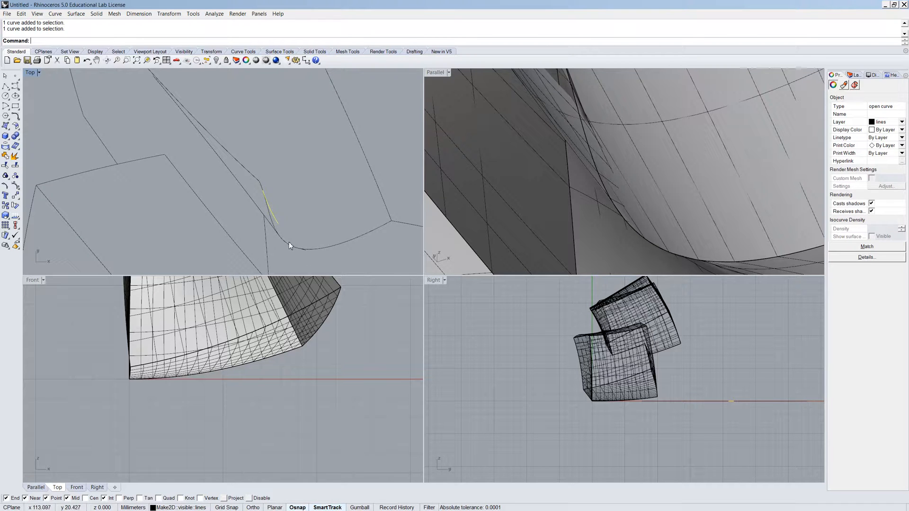
pyautogui.press('Delete')
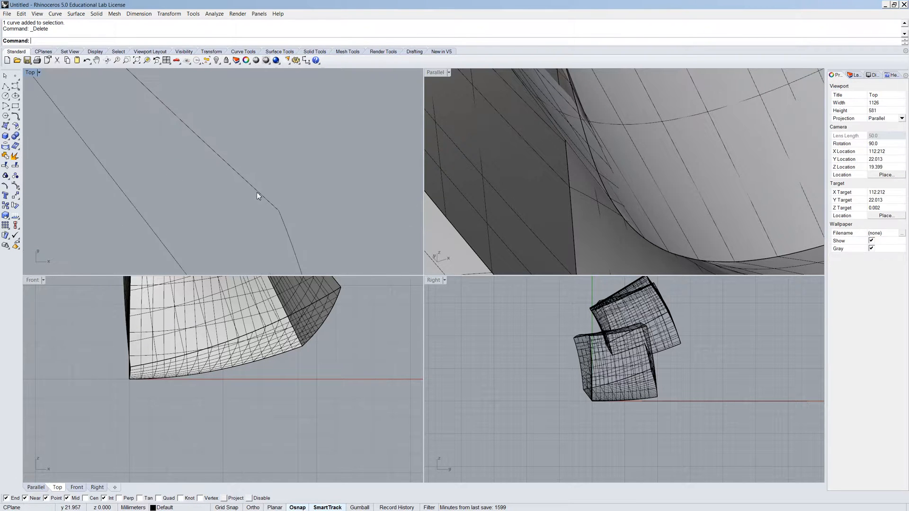
pyautogui.click(264, 172)
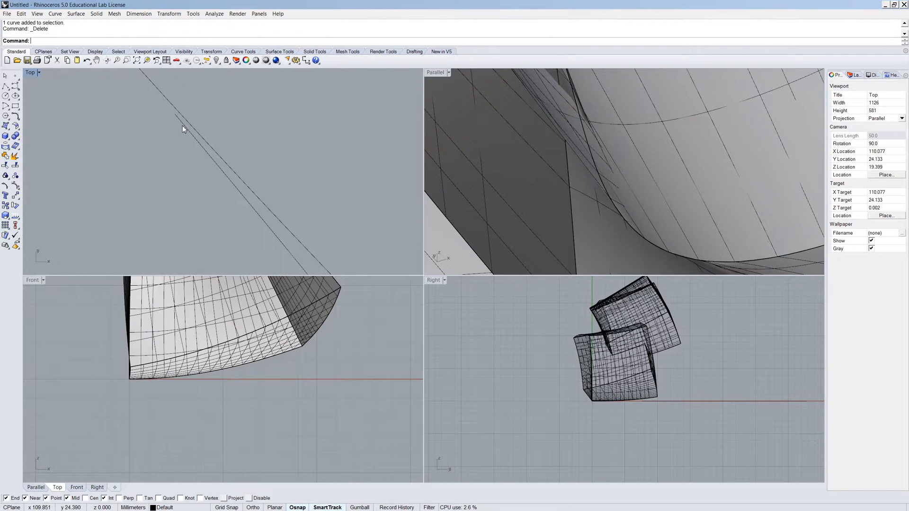
pyautogui.click(197, 157)
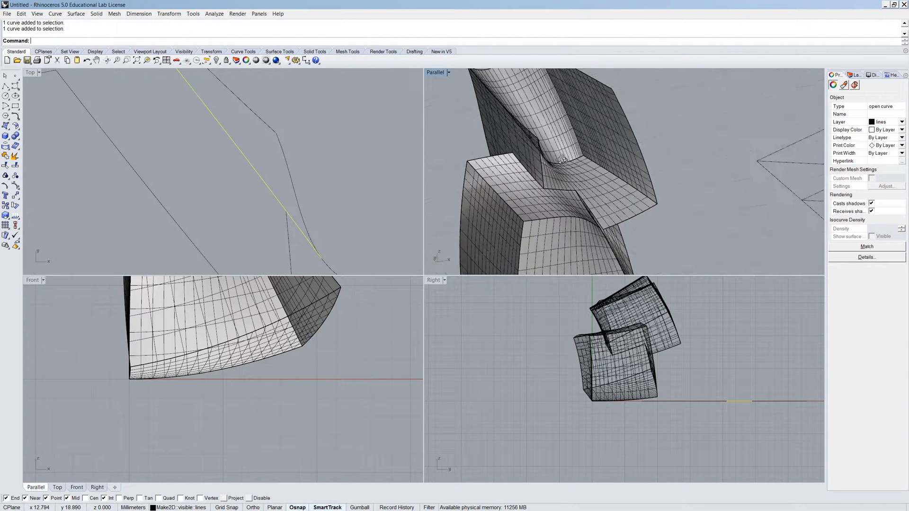
pyautogui.scroll(3)
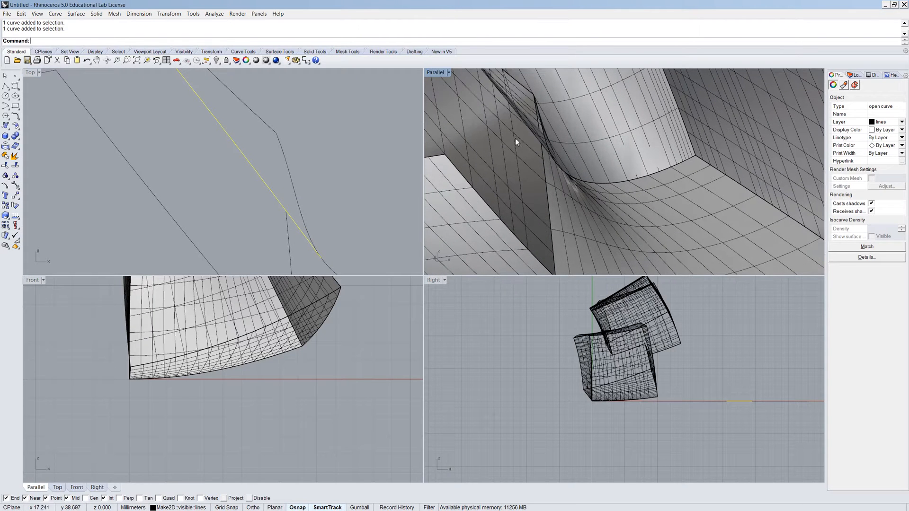
pyautogui.press('Delete')
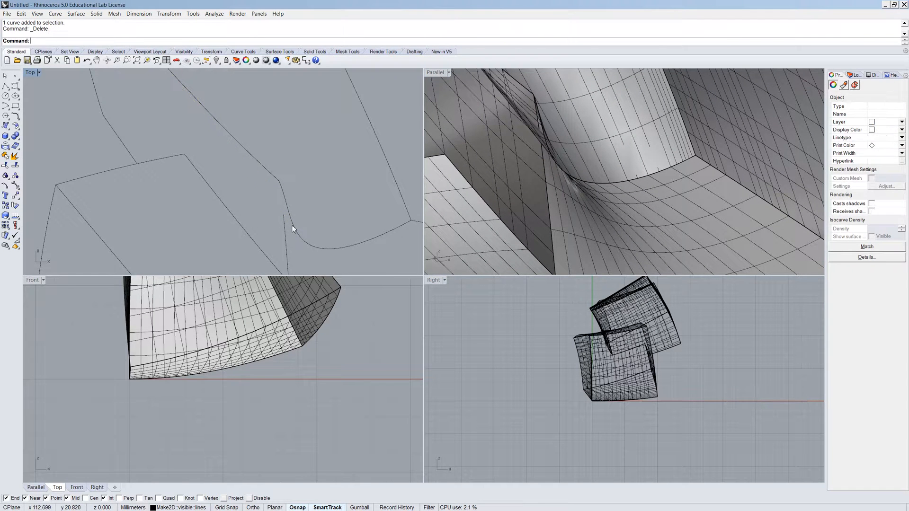
pyautogui.click(296, 226)
pyautogui.write('Extend')
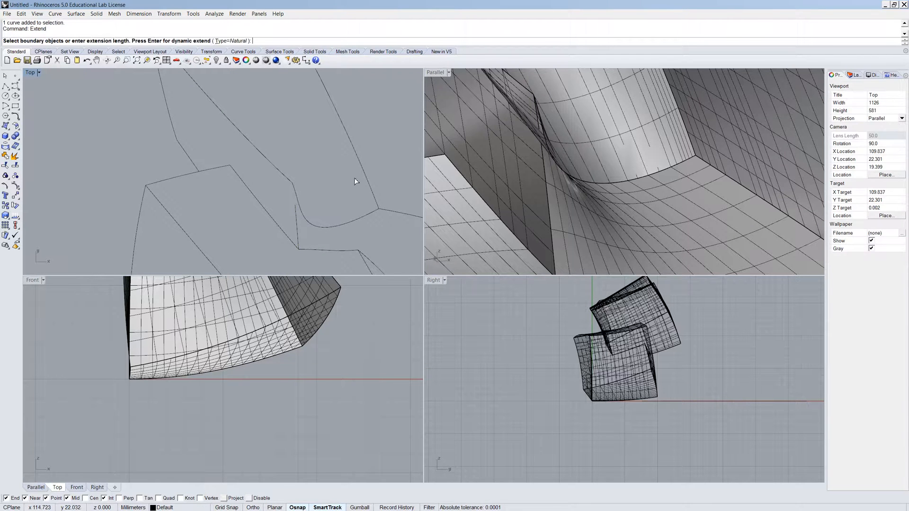
pyautogui.click(296, 212)
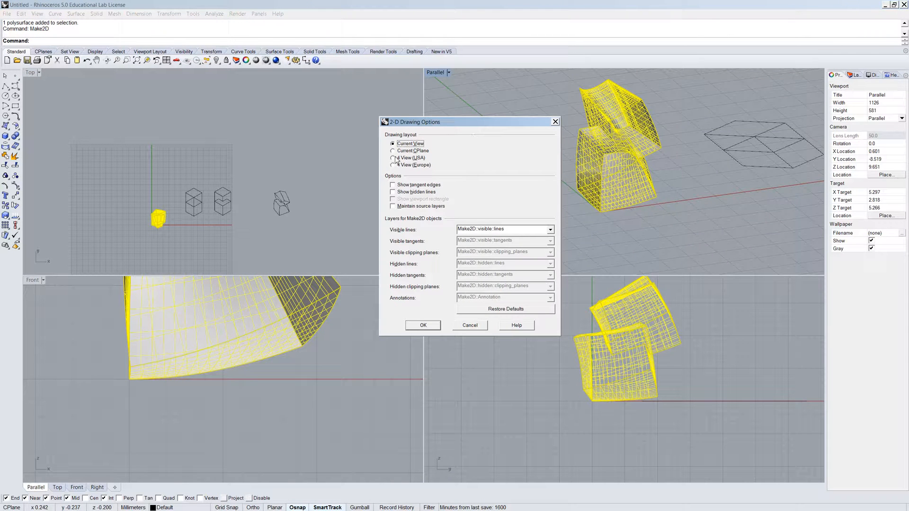
# - Generate a 4 View (USA) 2D drawing of both objects and inspect it
pyautogui.click(393, 157)
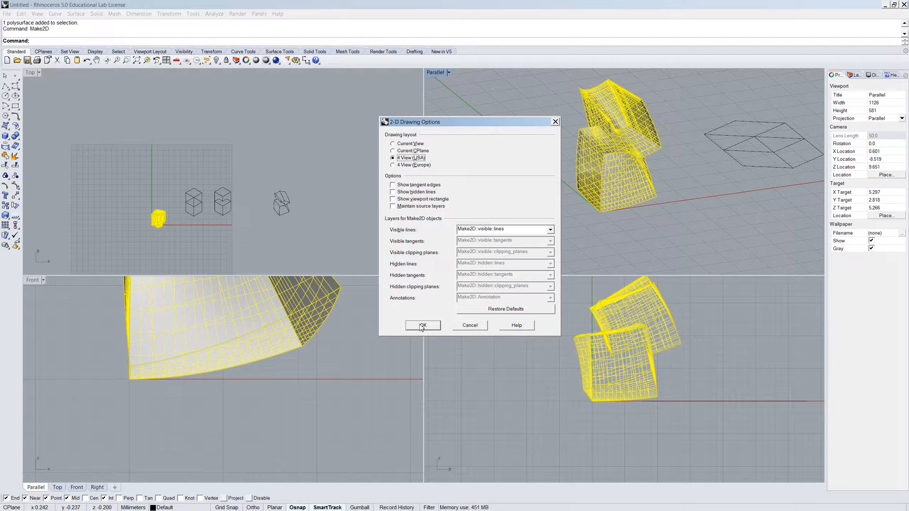
pyautogui.click(422, 325)
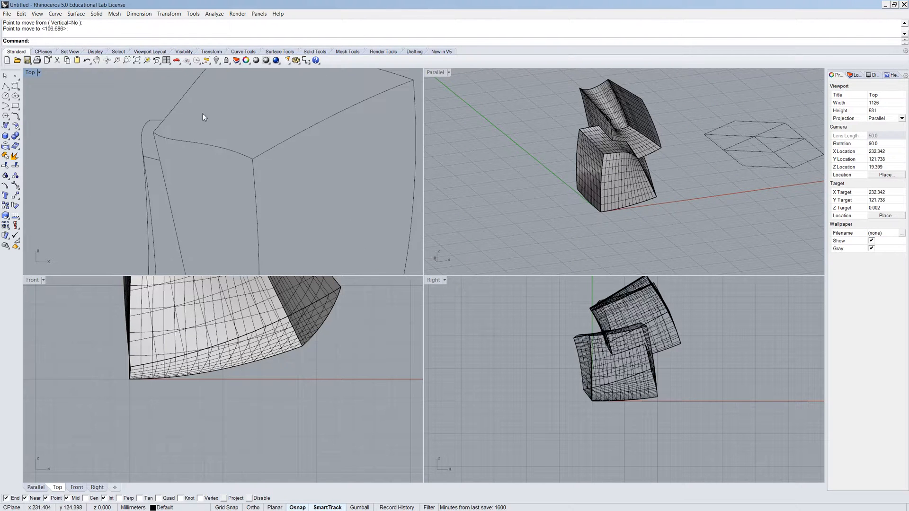
pyautogui.scroll(-3)
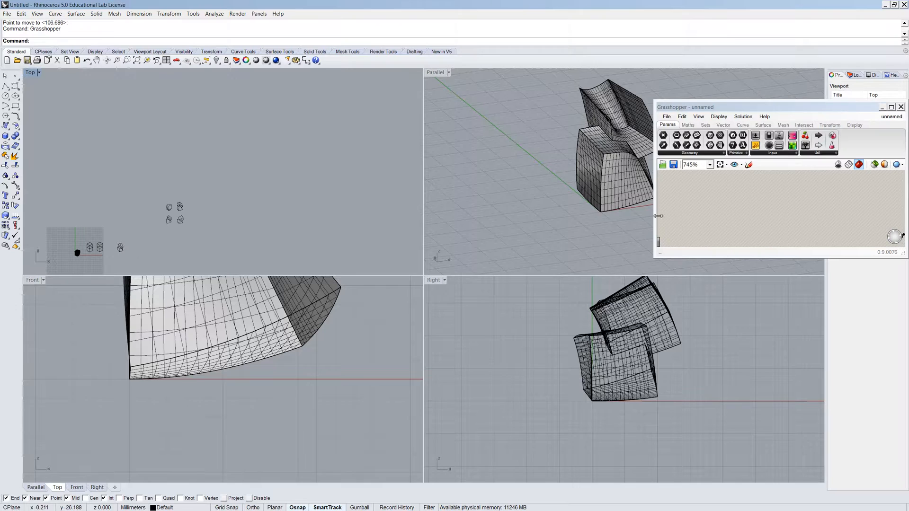
# - Close Grasshopper and select both objects for a new 2D drawing
pyautogui.click(901, 107)
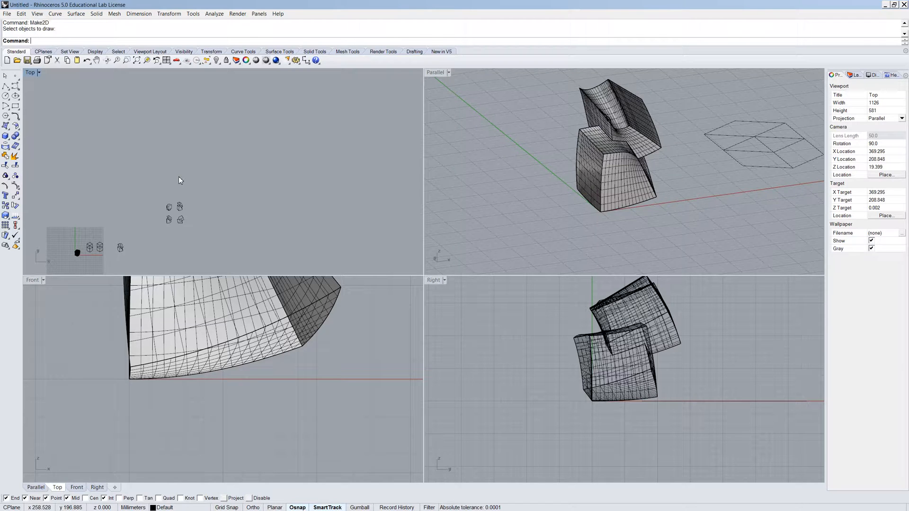
pyautogui.click(618, 163)
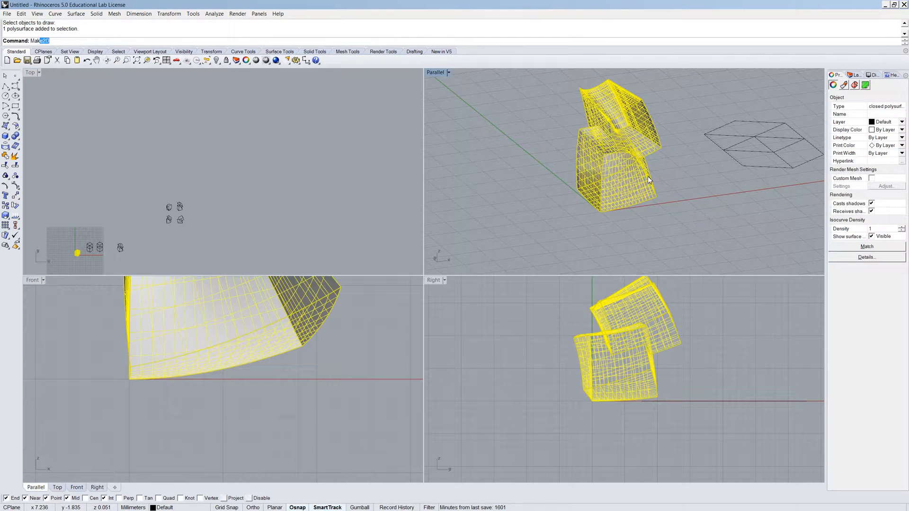
pyautogui.press('Return')
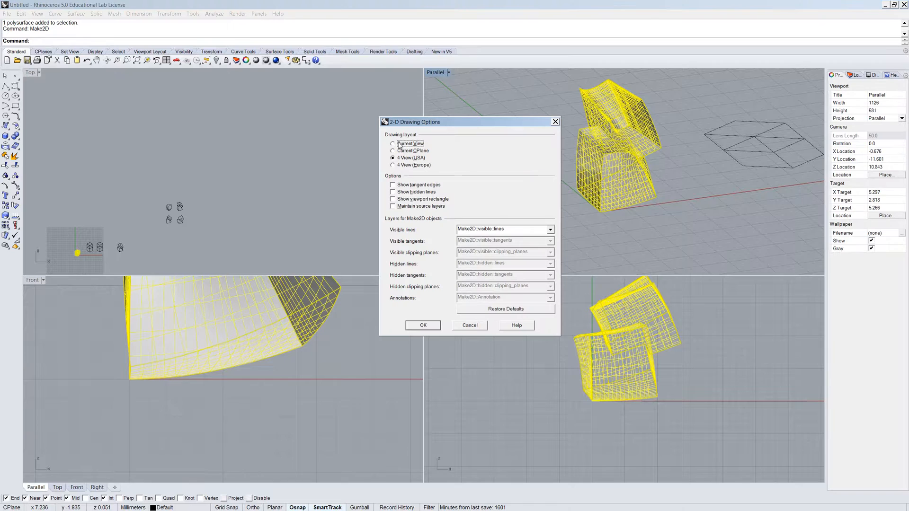
# - Create a Current View drawing with tangent edges and pick one overlapping curve
pyautogui.click(394, 143)
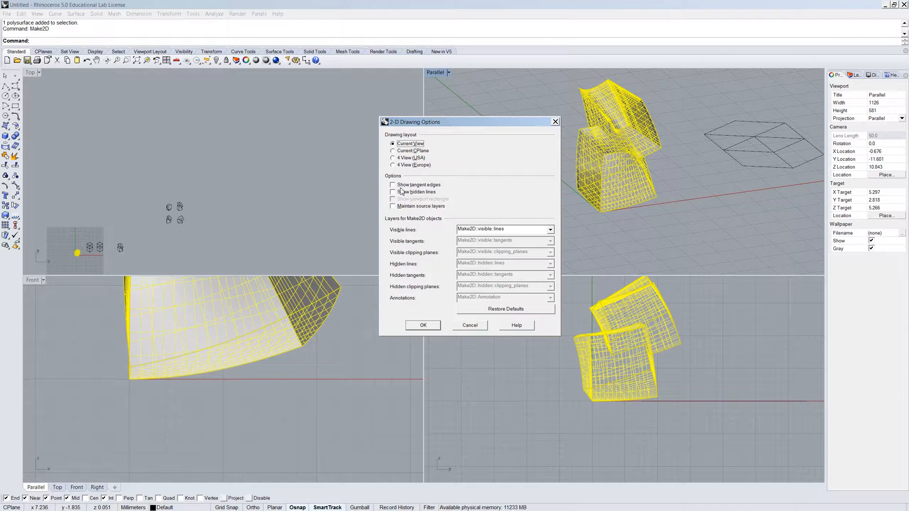
pyautogui.click(393, 185)
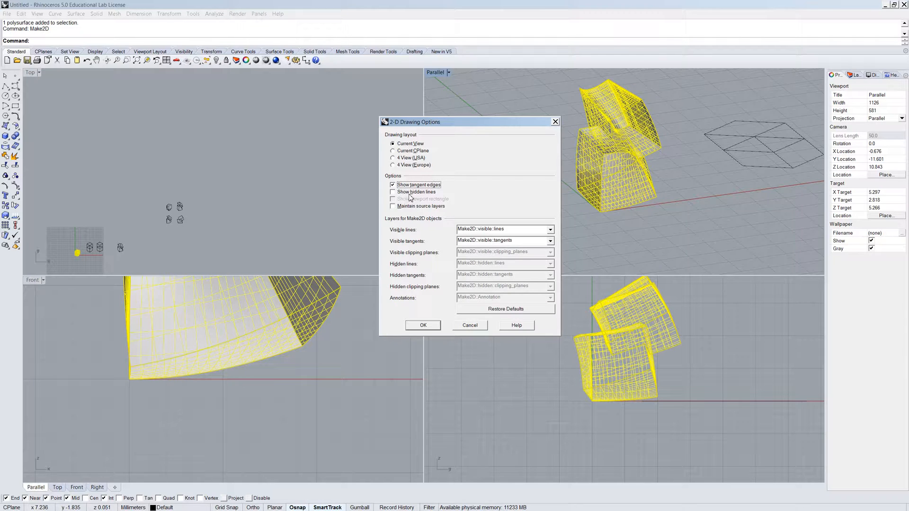
pyautogui.click(393, 191)
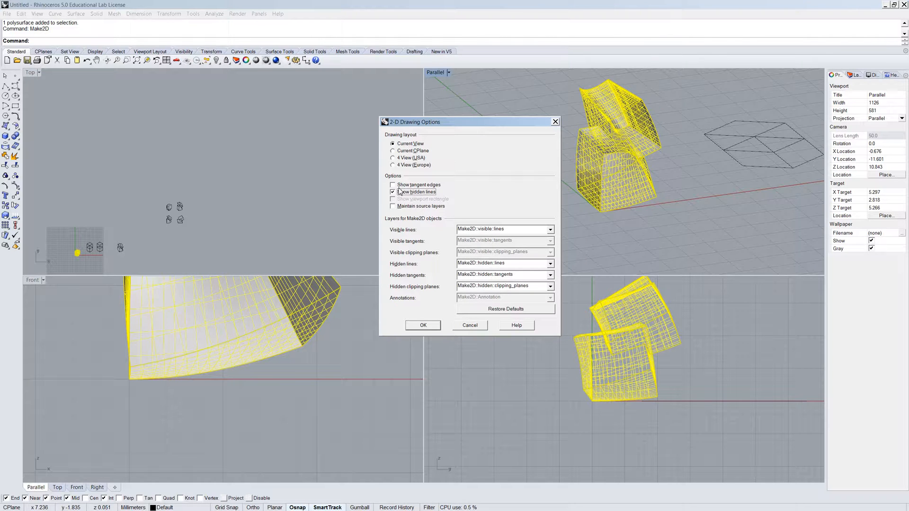
pyautogui.click(393, 184)
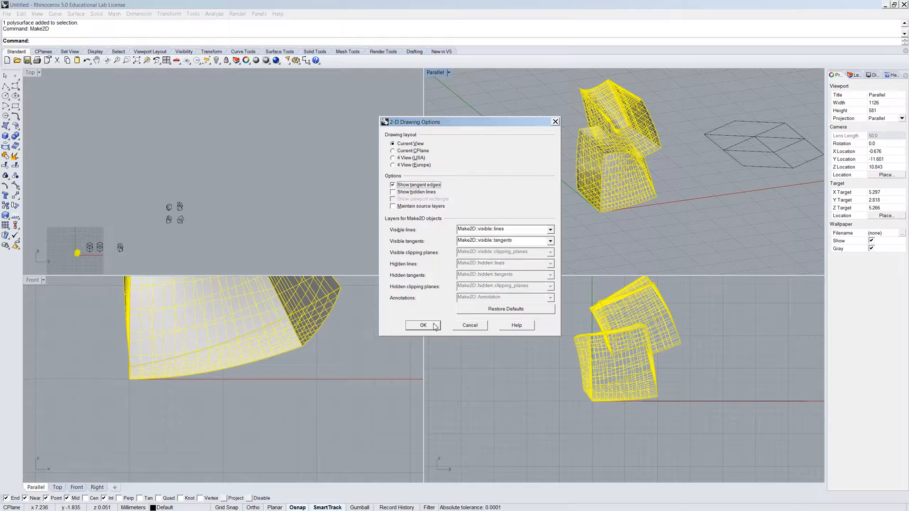
pyautogui.click(422, 325)
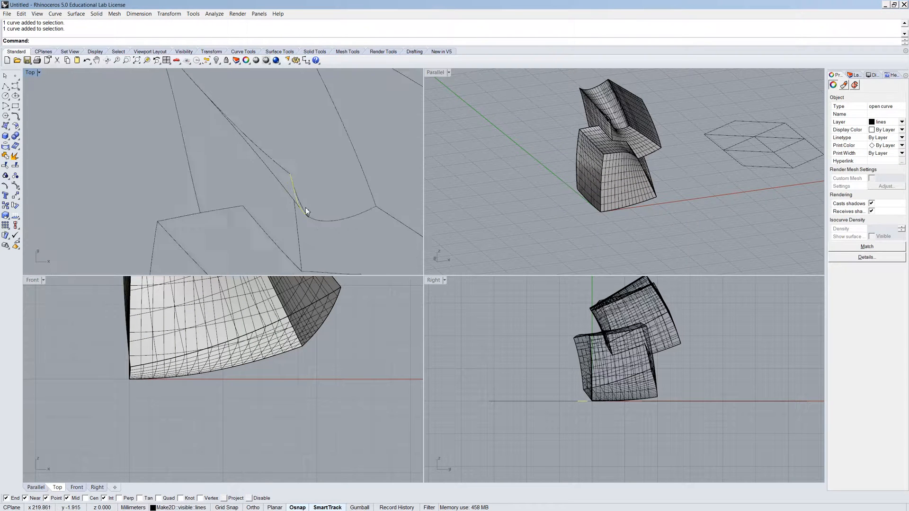
pyautogui.click(295, 192)
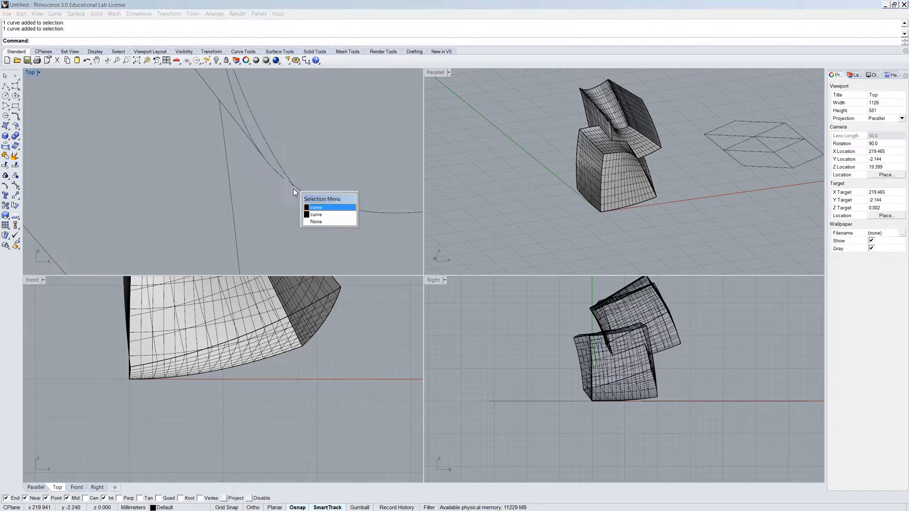
pyautogui.click(317, 207)
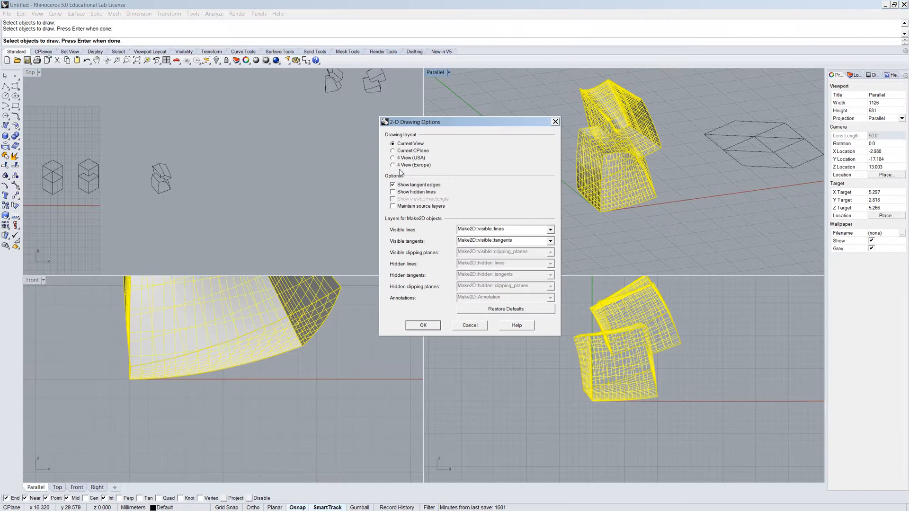
# - Create a hidden-lines drawing instead, move it beside the others, and select its hidden lines
pyautogui.click(393, 192)
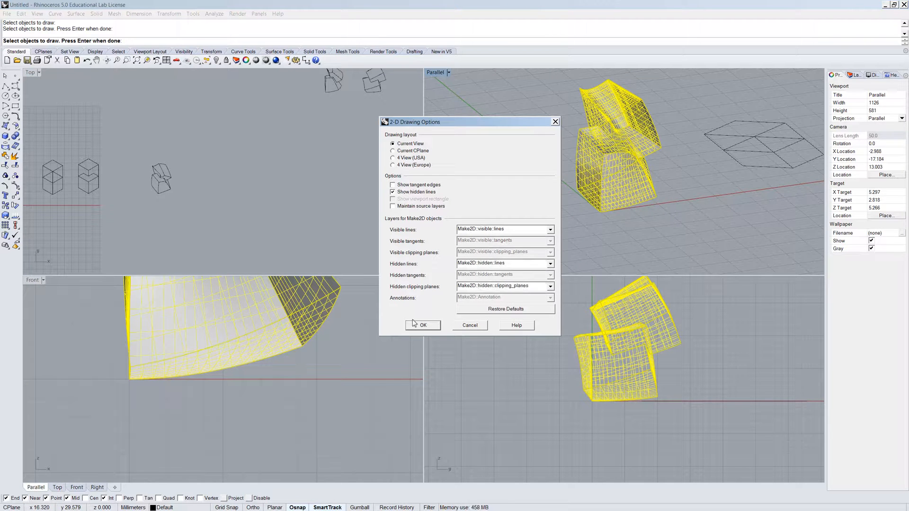
pyautogui.click(422, 326)
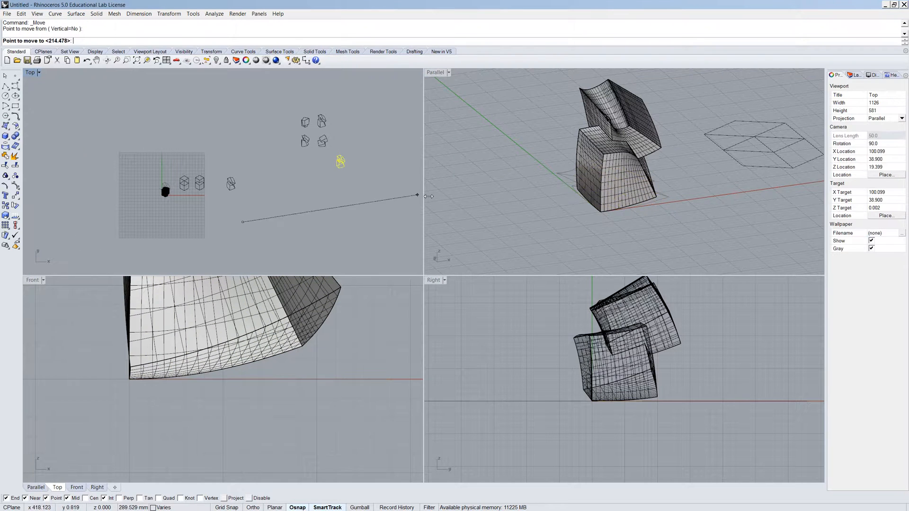
pyautogui.click(287, 202)
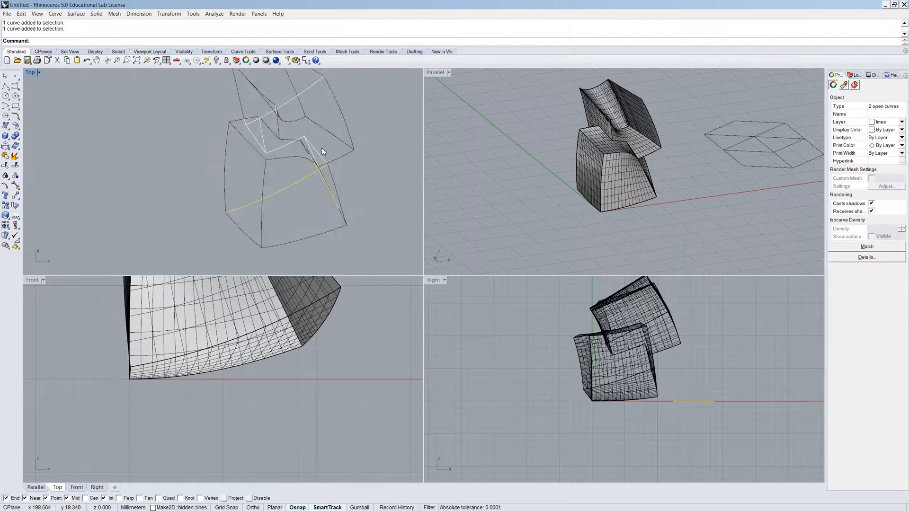
pyautogui.click(293, 127)
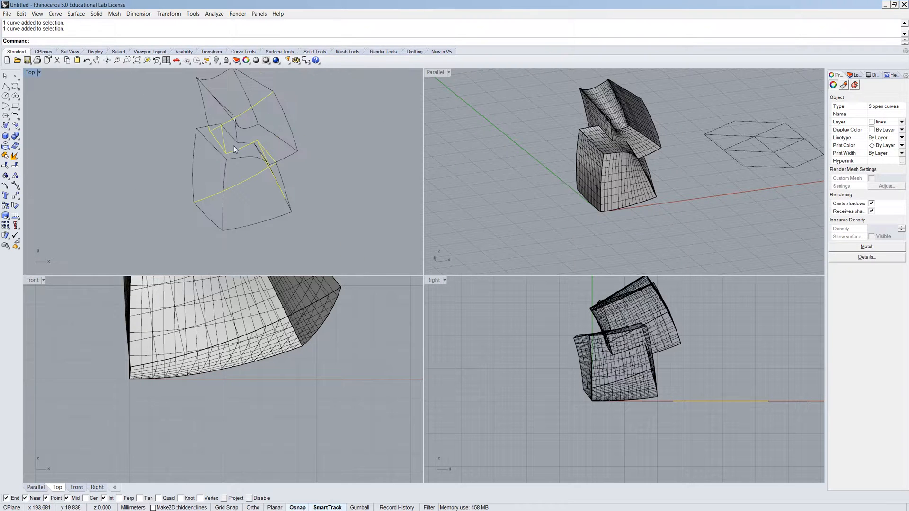
pyautogui.click(852, 75)
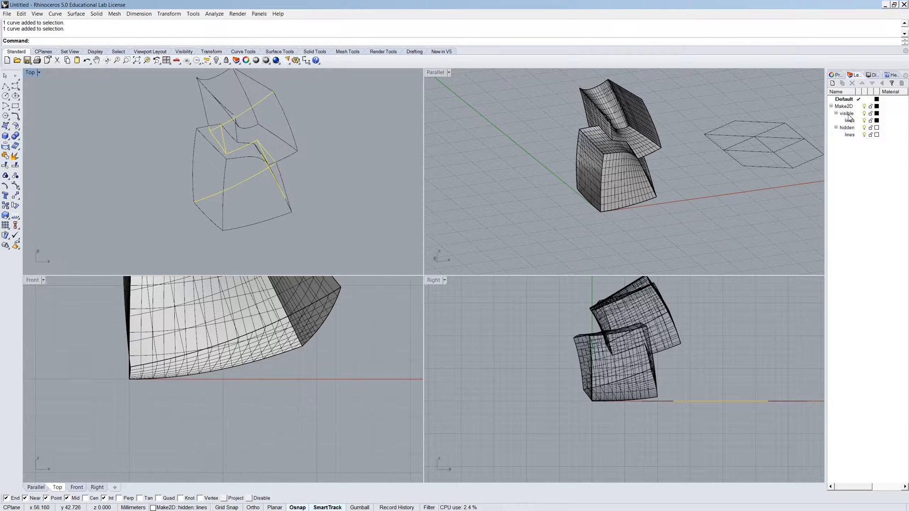
# - Select the Make2D layer and the entry below it in the Layers panel
pyautogui.click(845, 106)
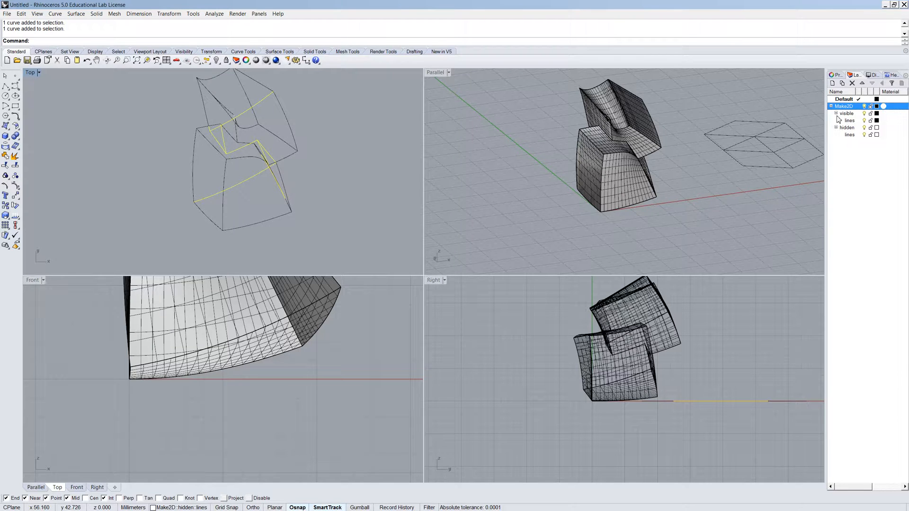
pyautogui.click(850, 121)
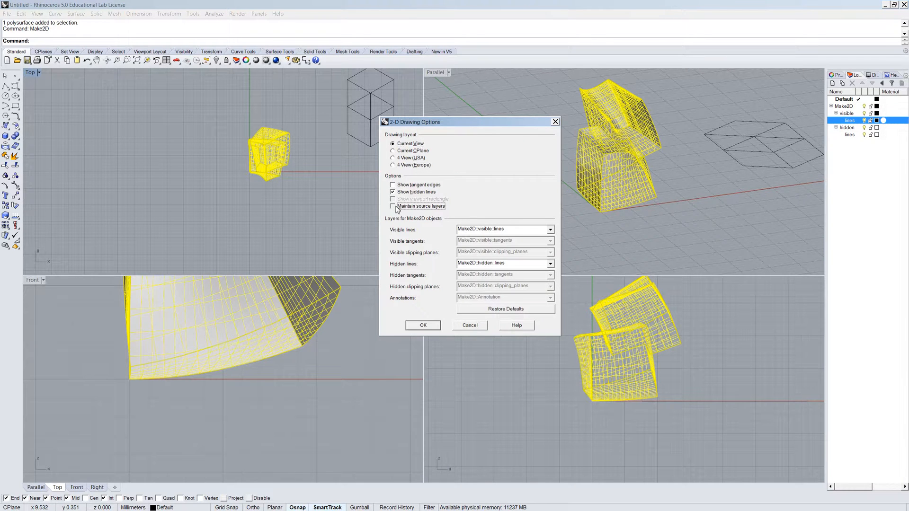
# - Tick Maintain source layers, create the drawing, and expand its new Default sublayers
pyautogui.click(393, 206)
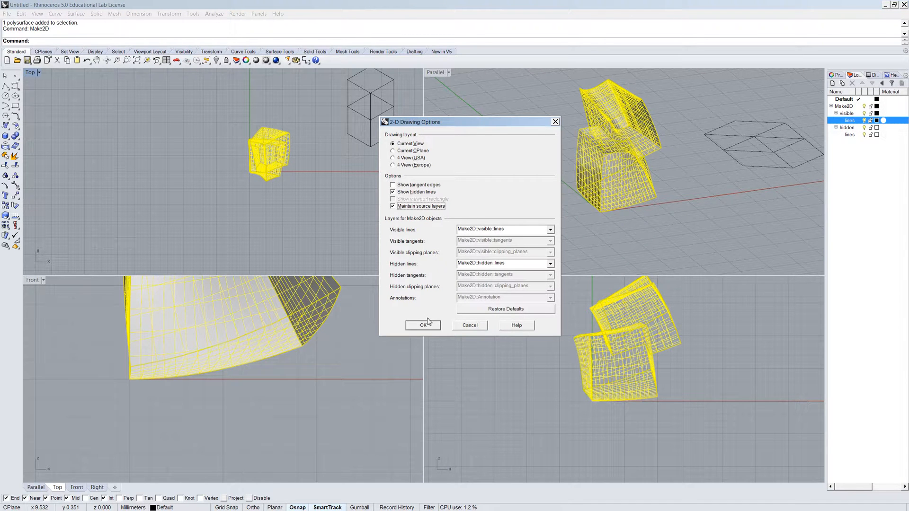
pyautogui.click(423, 324)
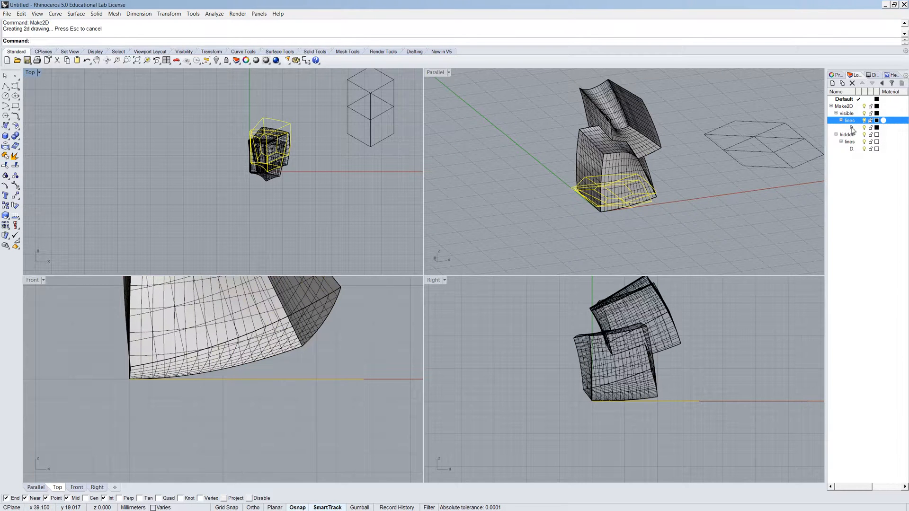
pyautogui.click(849, 127)
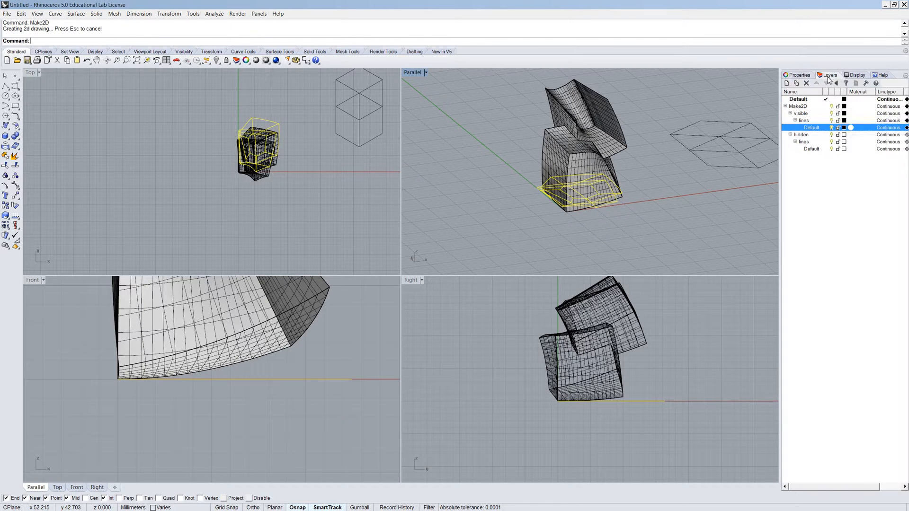
# - Add MySecondLayer coloured red and undo the previous 2D drawing
pyautogui.click(786, 83)
pyautogui.write('MySecondLa')
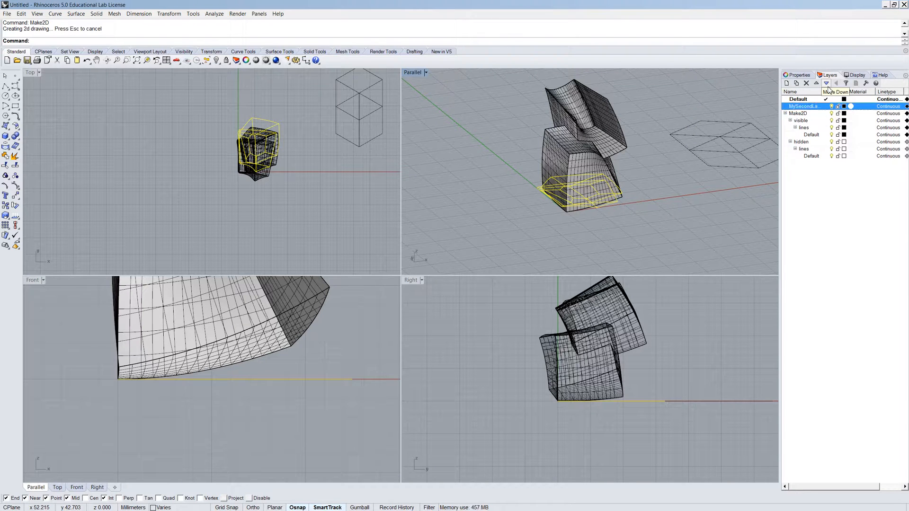
pyautogui.click(844, 106)
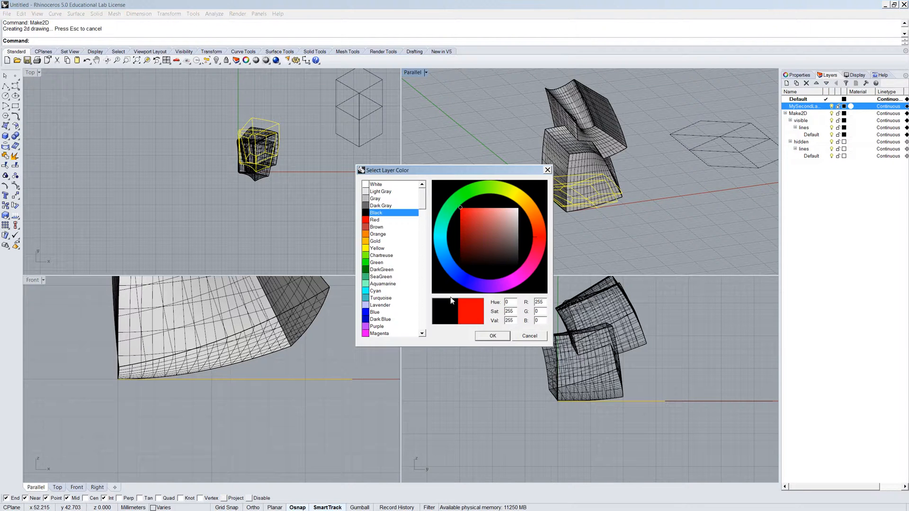
pyautogui.click(529, 336)
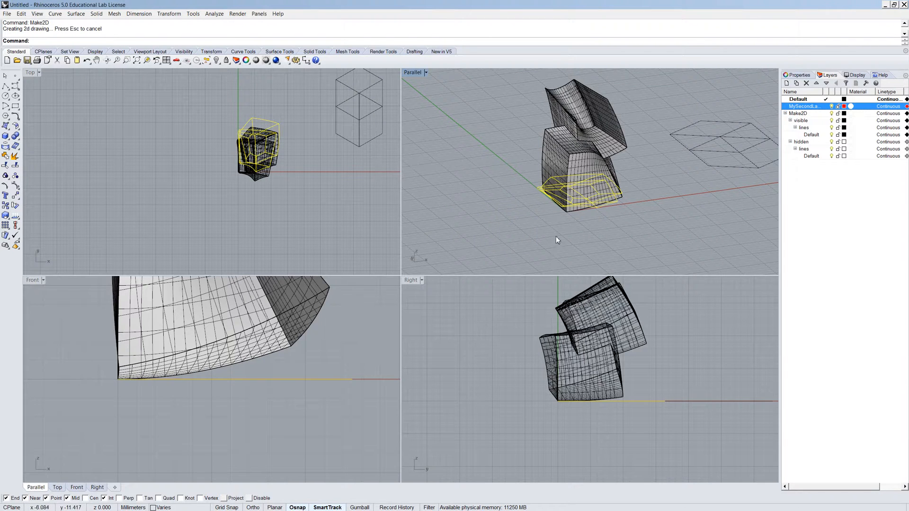
pyautogui.press('ctrl+z')
pyautogui.write('B')
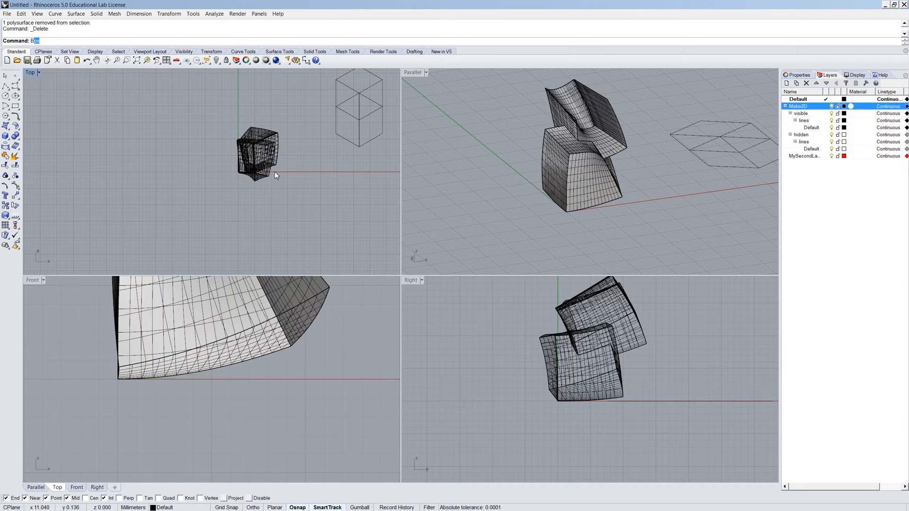
# - Delete the old drawing, copy the solids, and put the copy on MySecondLayer
pyautogui.press('Return')
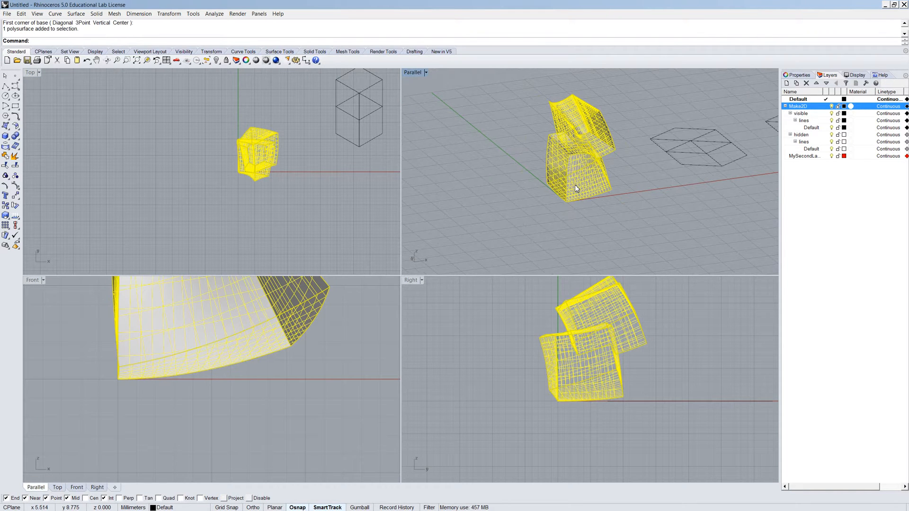
pyautogui.write('Copy')
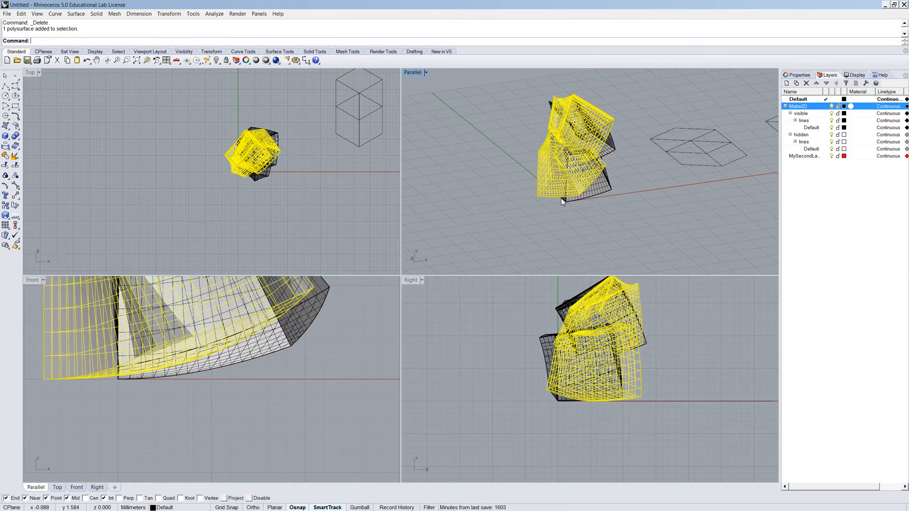
pyautogui.rightClick(805, 156)
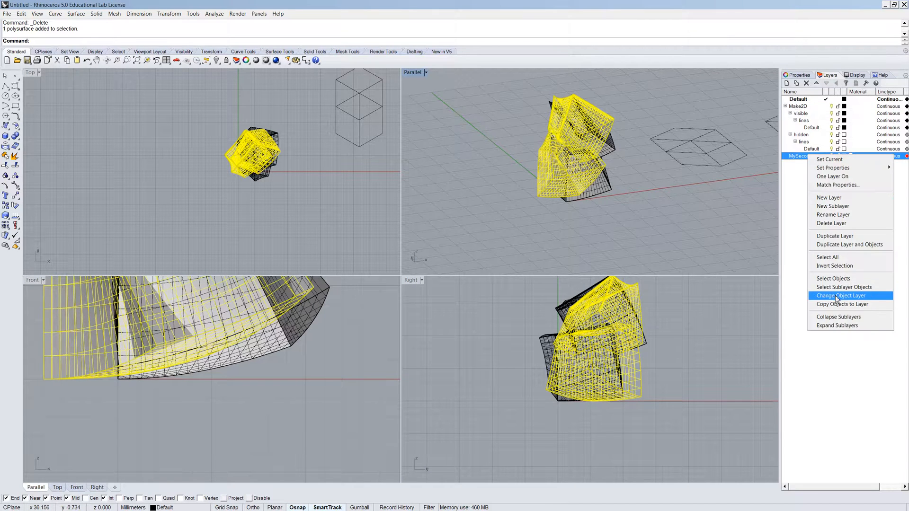
pyautogui.click(841, 295)
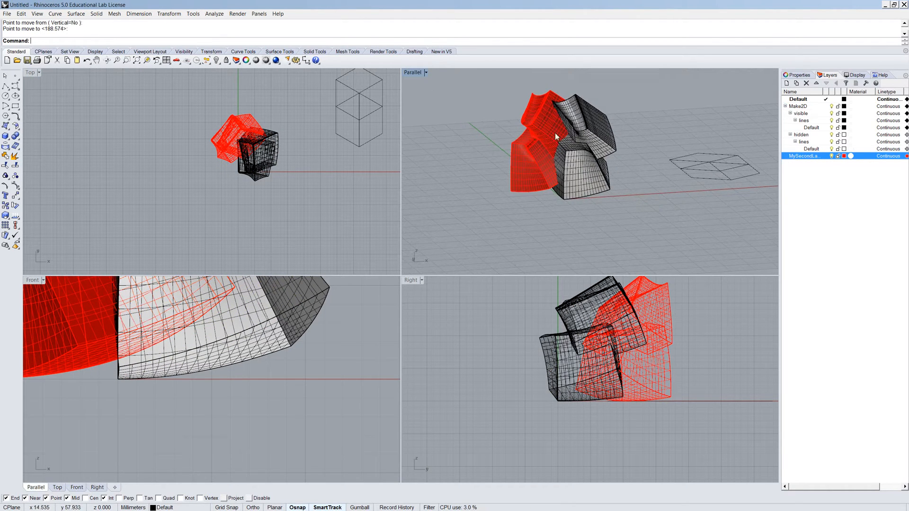
# - Make2D both solids keeping source layers, then hide MySecondLayer's hidden-line sublayer
pyautogui.click(574, 133)
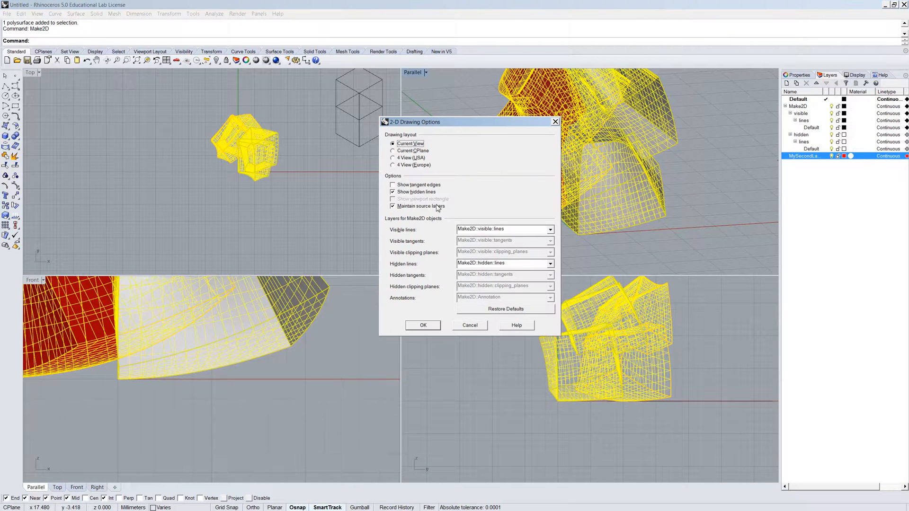
pyautogui.click(423, 325)
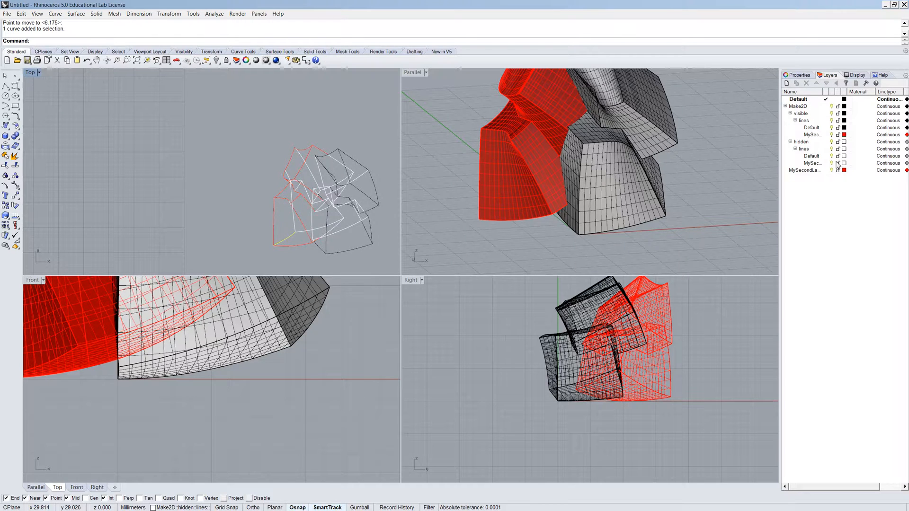
pyautogui.moveTo(833, 165)
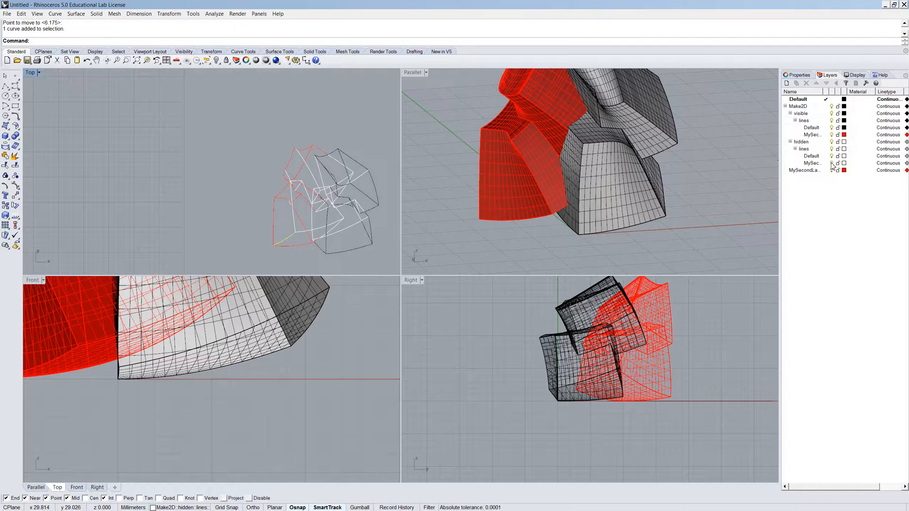
pyautogui.click(812, 163)
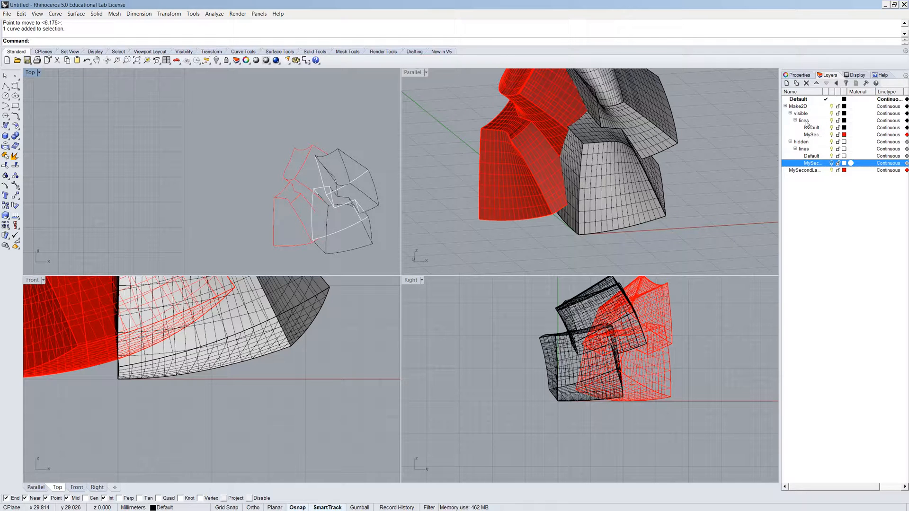
pyautogui.click(811, 135)
pyautogui.write('Make2D')
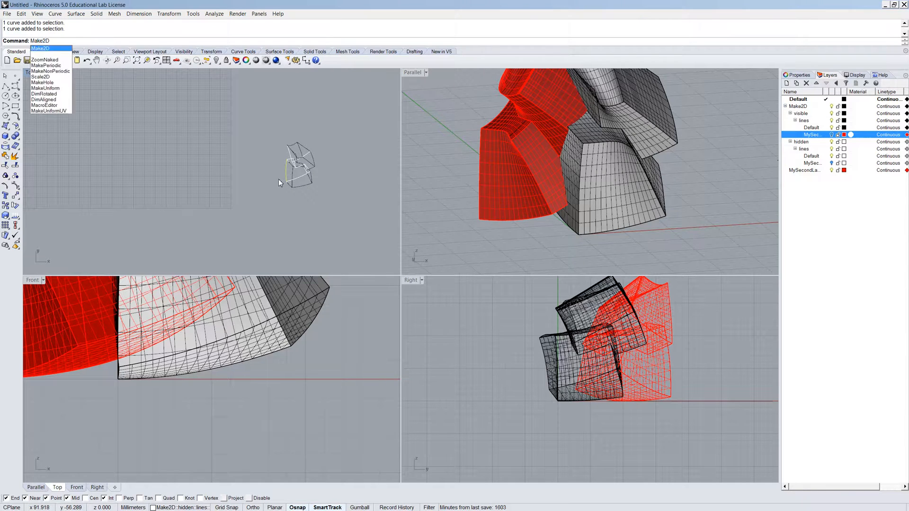
pyautogui.click(40, 49)
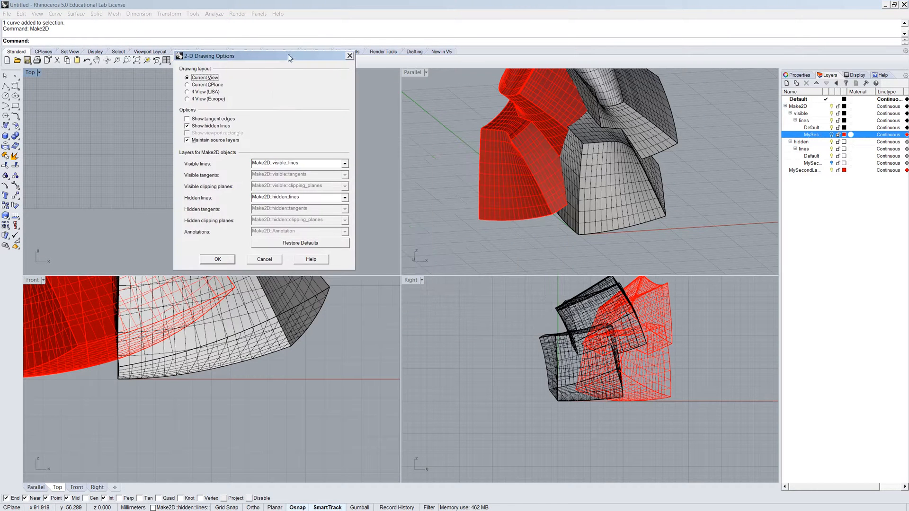
pyautogui.moveTo(228, 199)
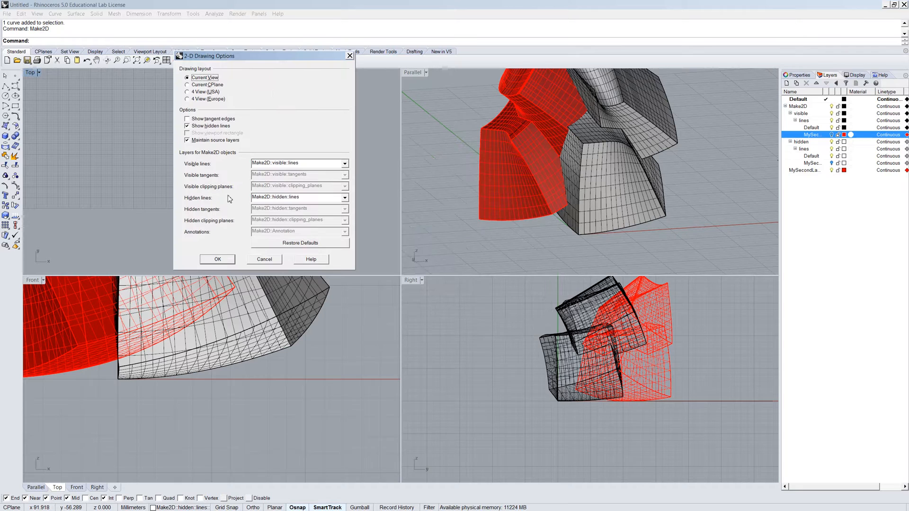
pyautogui.click(344, 197)
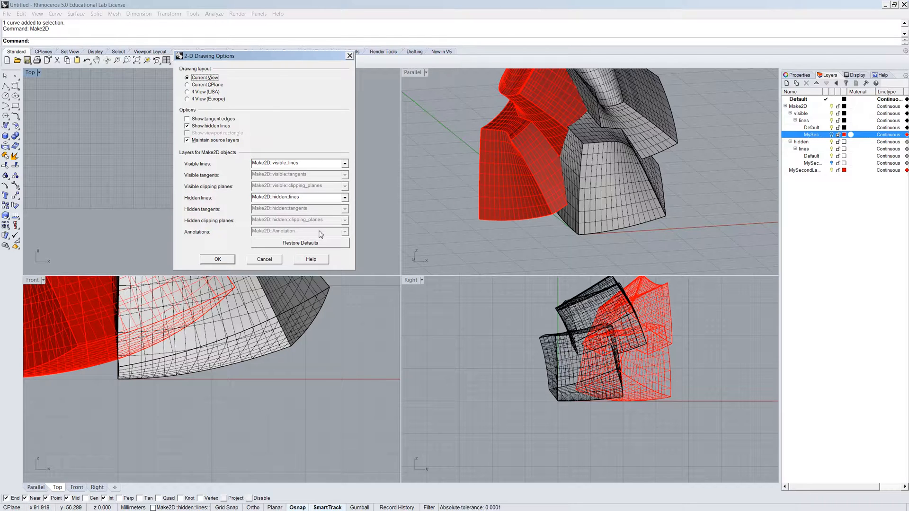
pyautogui.moveTo(270, 265)
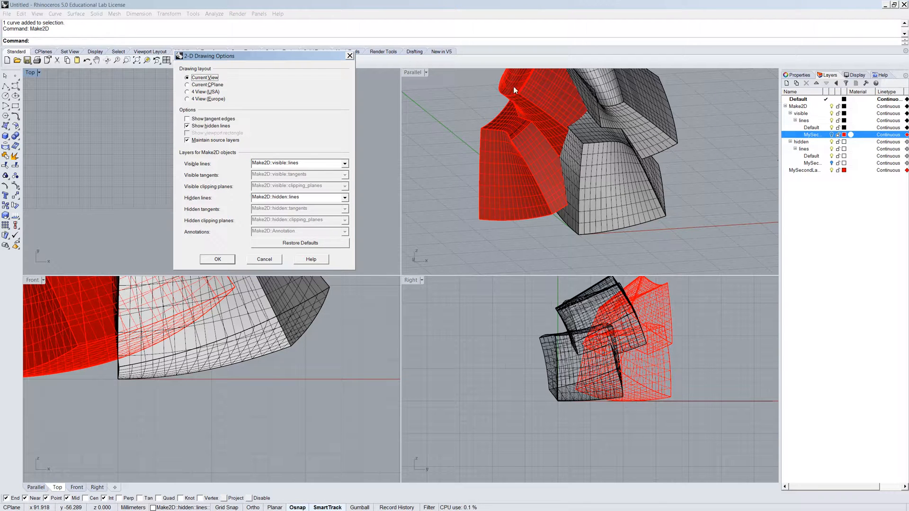
pyautogui.moveTo(293, 175)
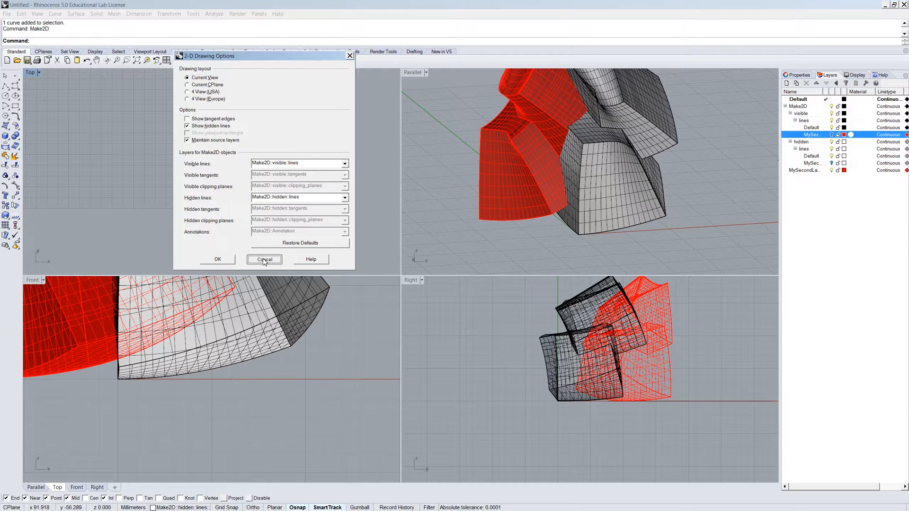
pyautogui.click(263, 259)
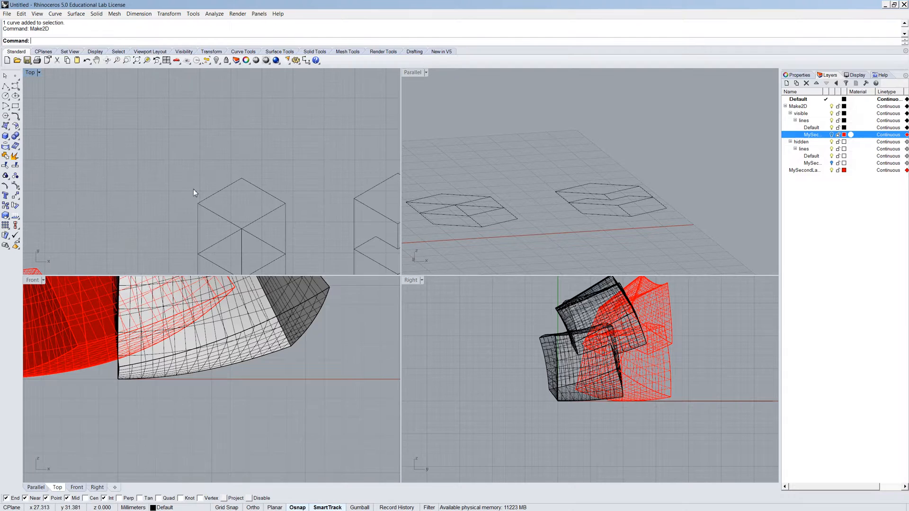
pyautogui.moveTo(348, 171)
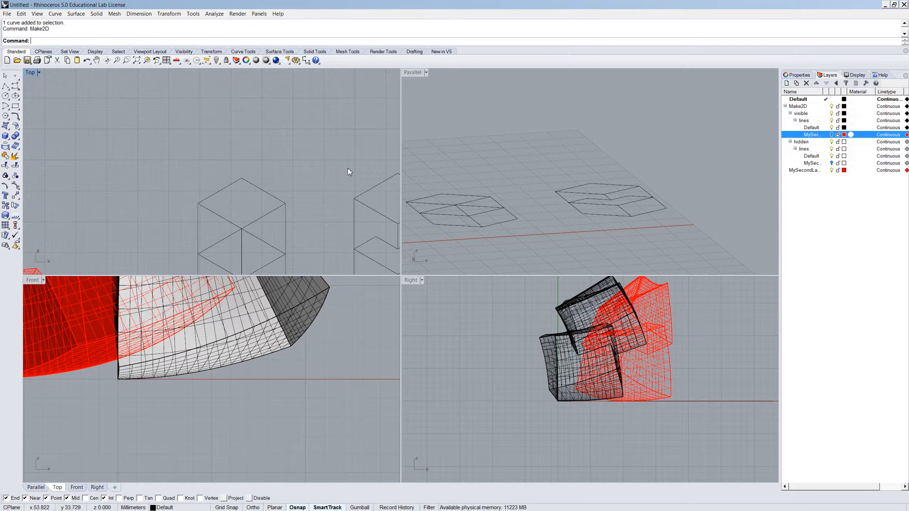